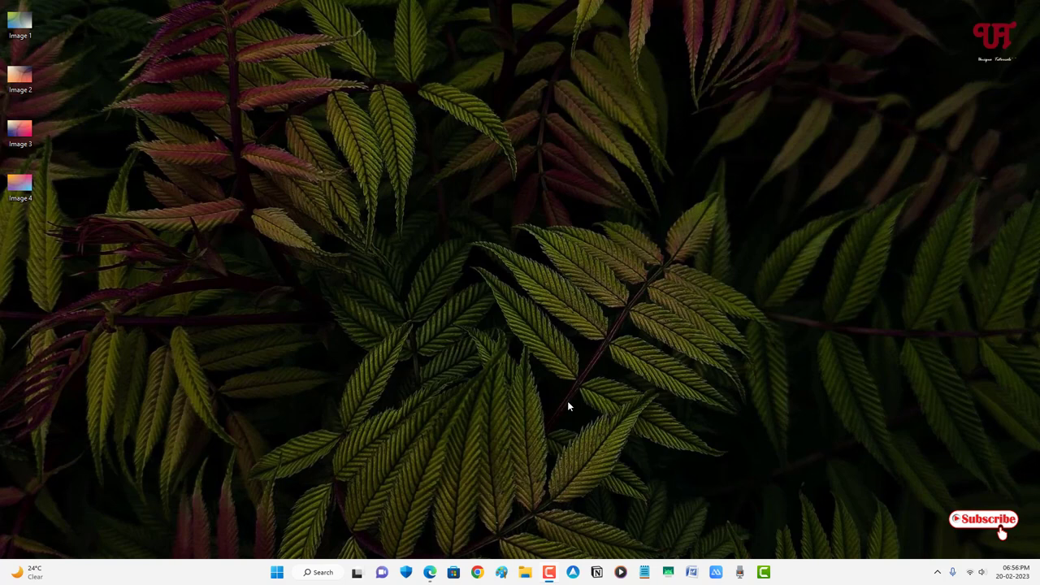
{"action": "mouse_move", "coordinate": [577, 394]}
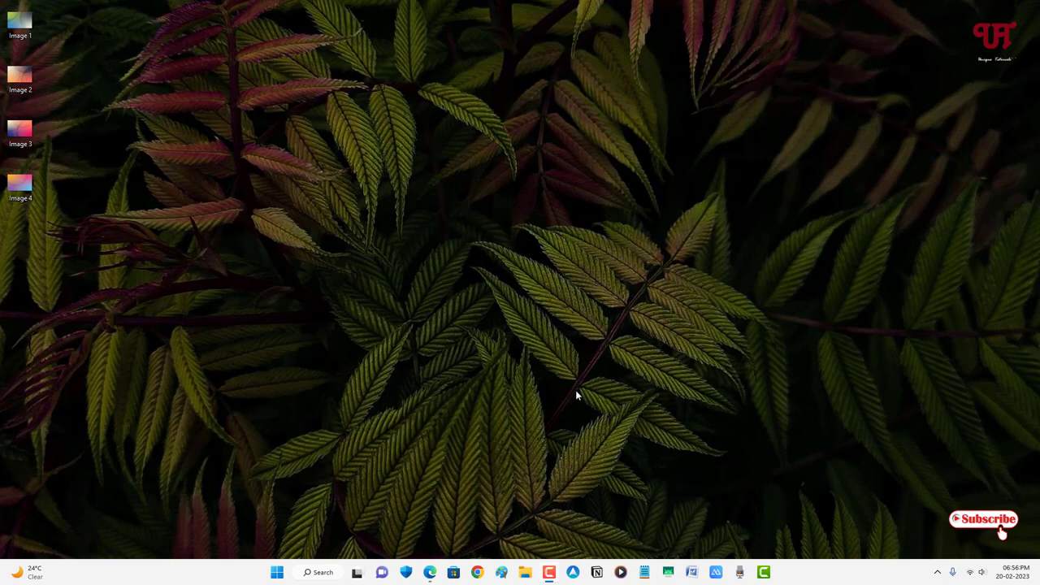
{"action": "mouse_move", "coordinate": [575, 351]}
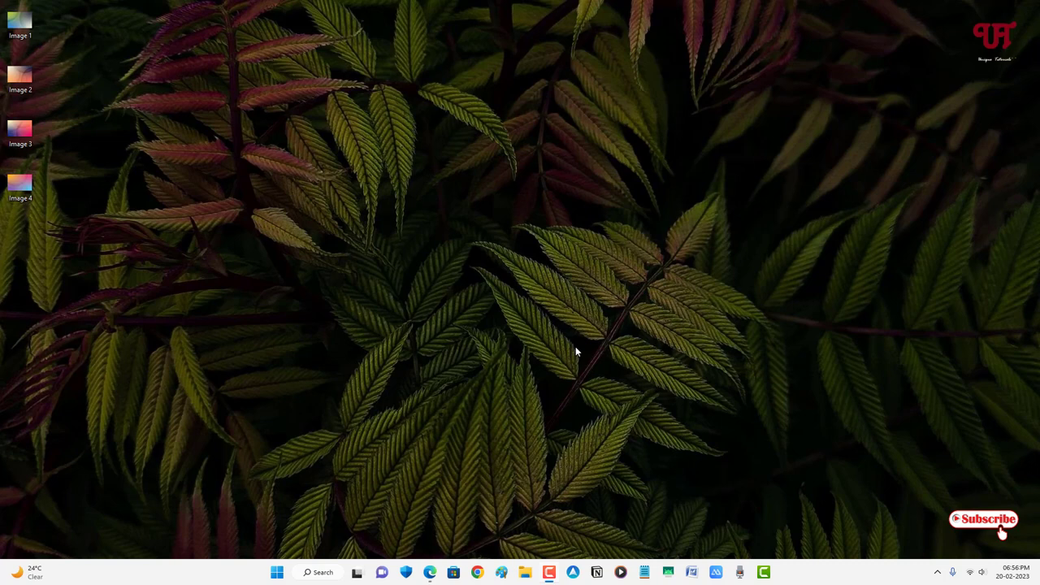
{"action": "mouse_move", "coordinate": [557, 356]}
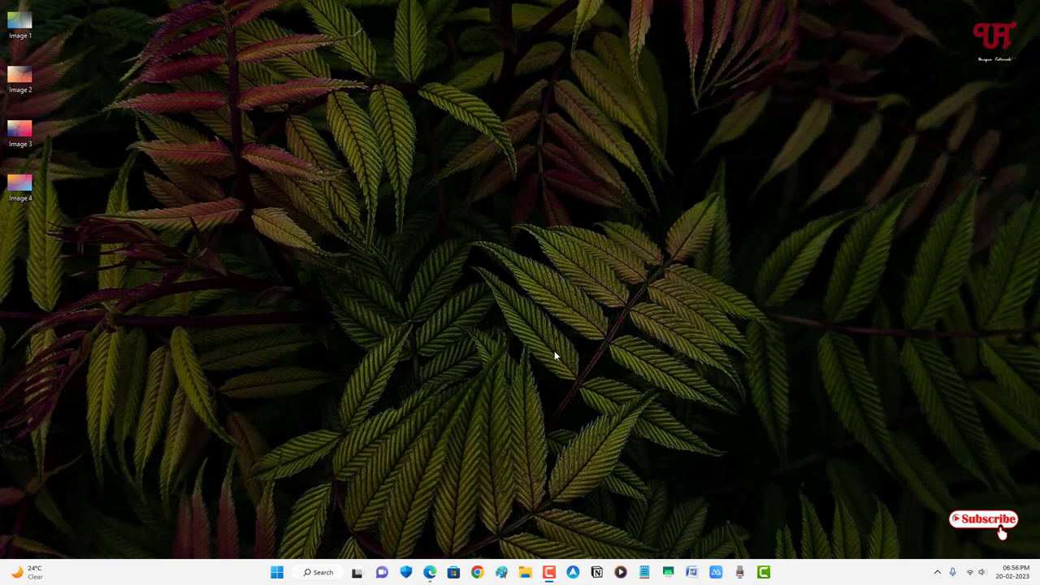
{"action": "mouse_move", "coordinate": [536, 367]}
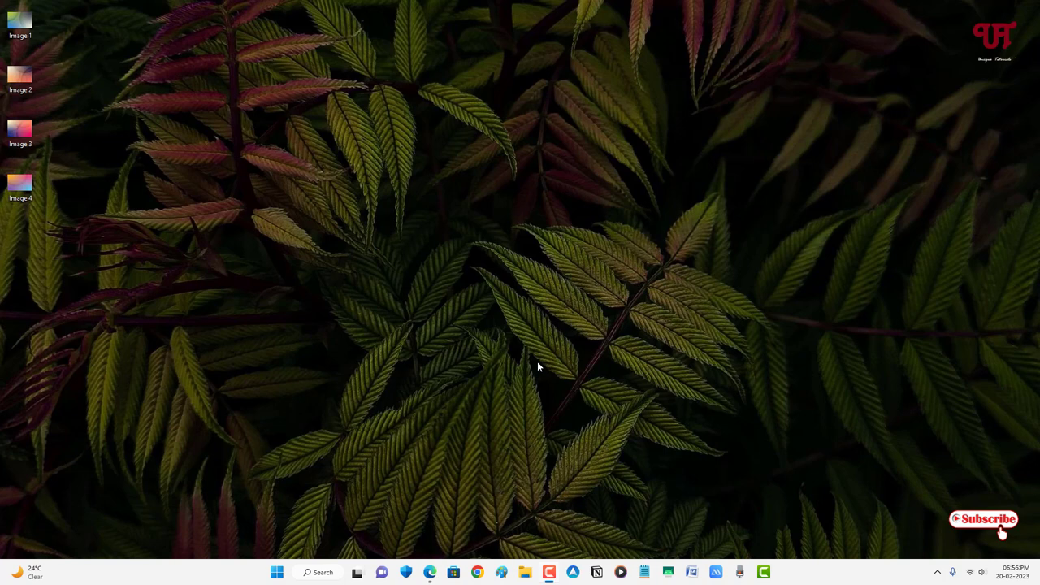
{"action": "mouse_move", "coordinate": [565, 282]}
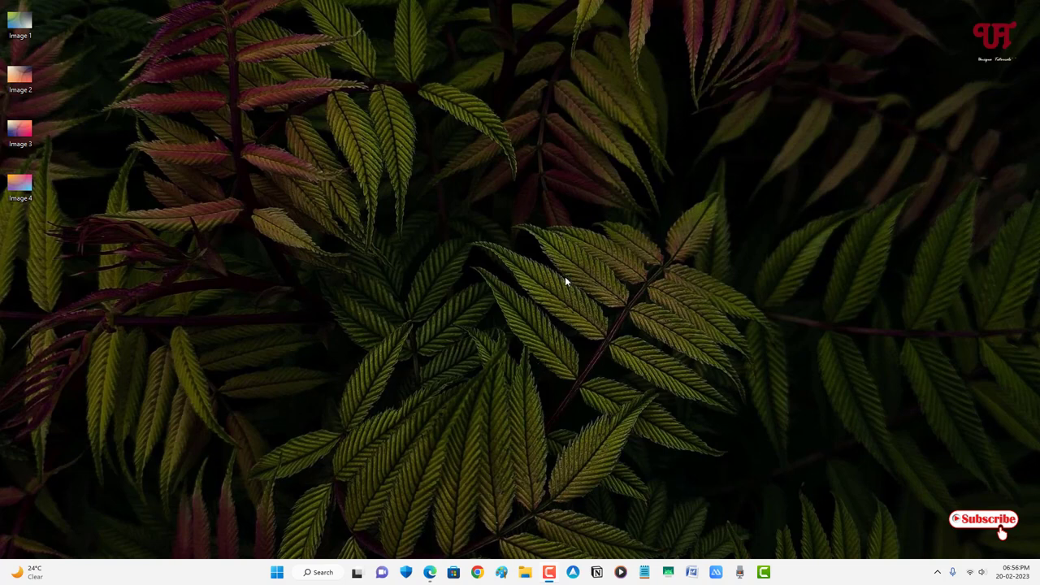
{"action": "mouse_move", "coordinate": [76, 53]}
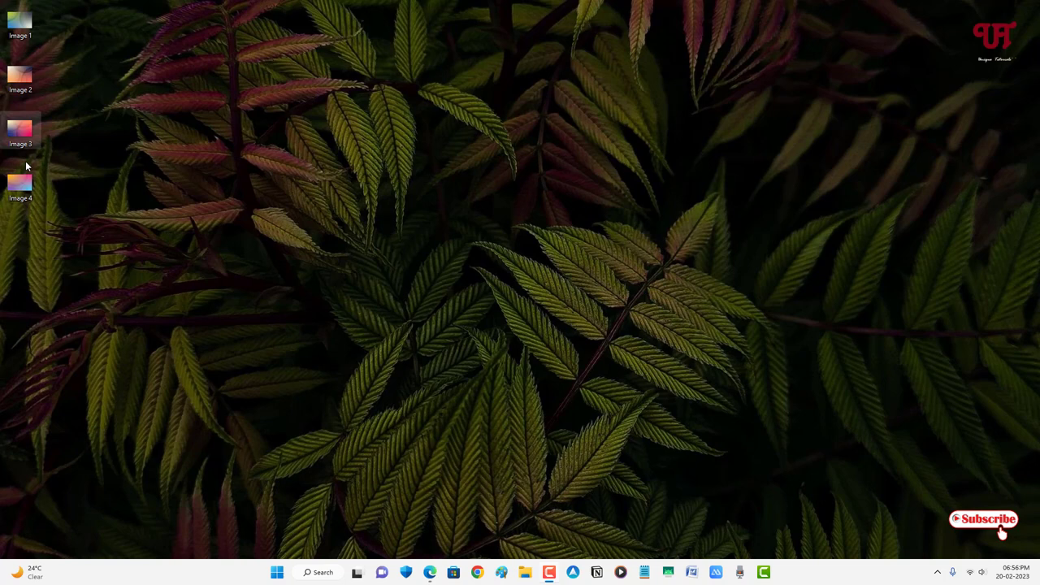
Search Google in Edge for 'Batch Image Combiner by Background Generator' and open the bggenerator.com page
{"action": "left_click", "coordinate": [20, 20]}
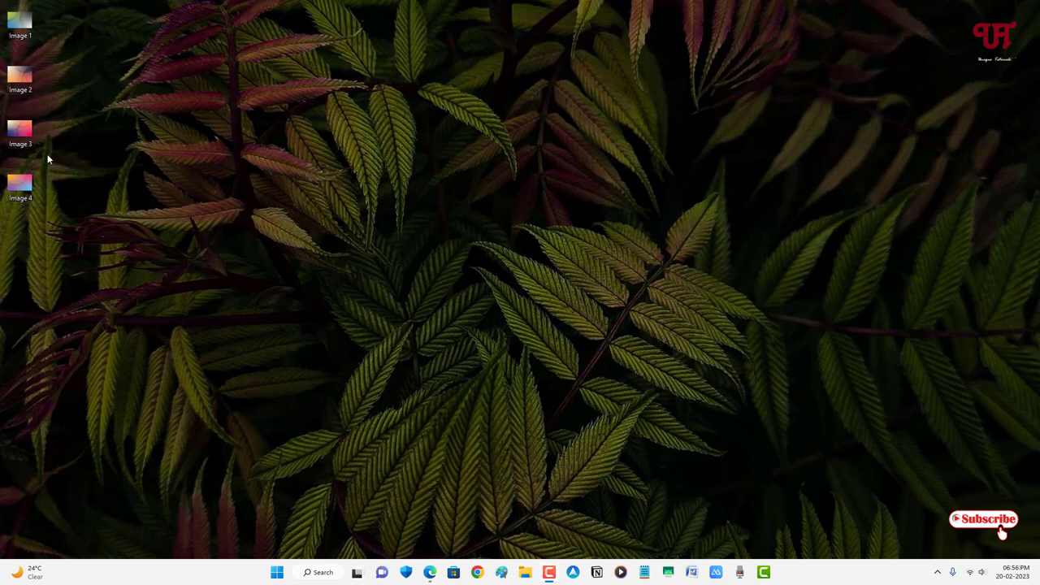
{"action": "mouse_move", "coordinate": [305, 195]}
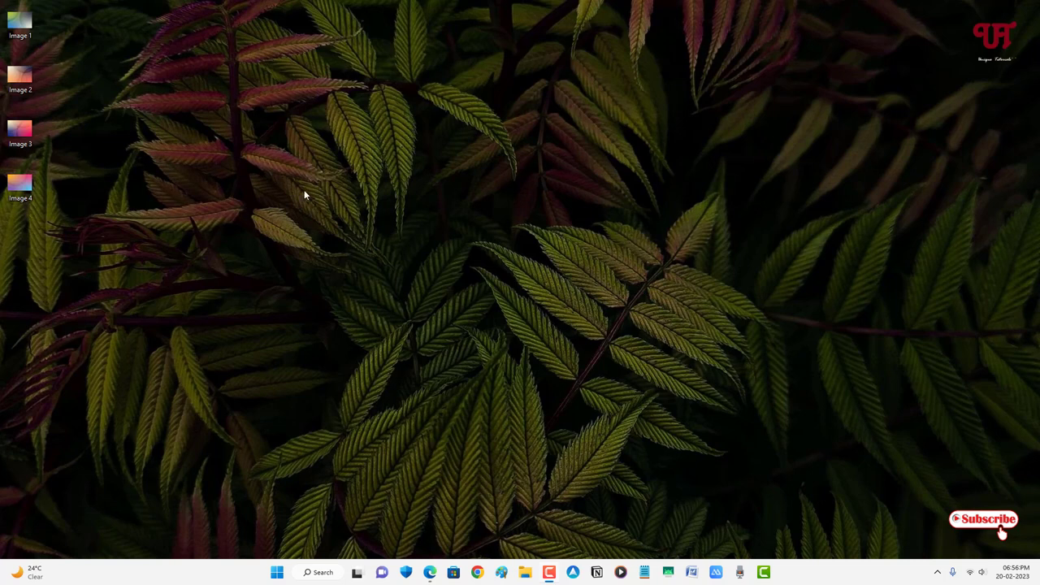
{"action": "mouse_move", "coordinate": [431, 573]}
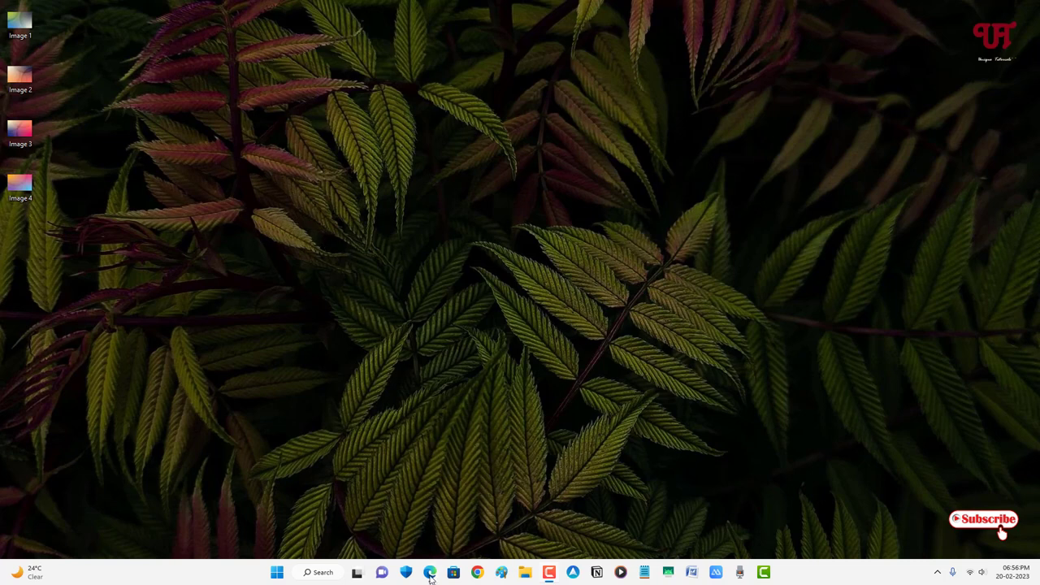
{"action": "left_click", "coordinate": [430, 572]}
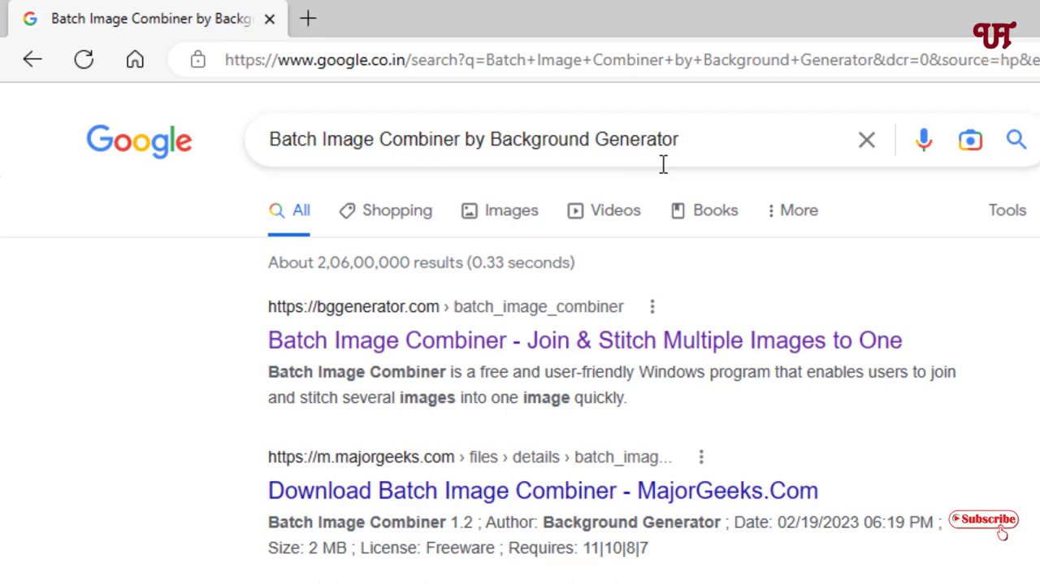
{"action": "mouse_move", "coordinate": [451, 397]}
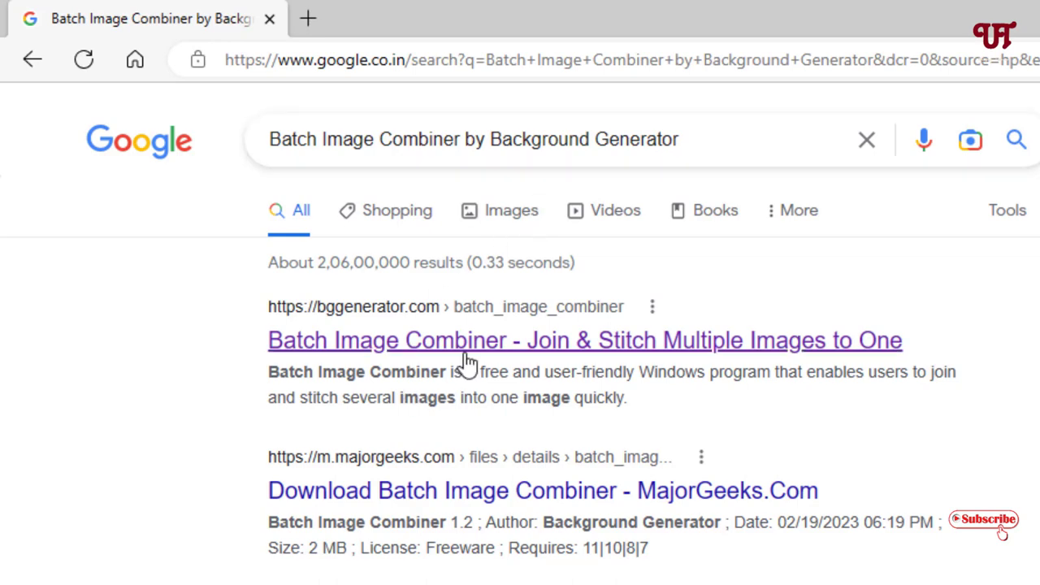
{"action": "left_click", "coordinate": [585, 340]}
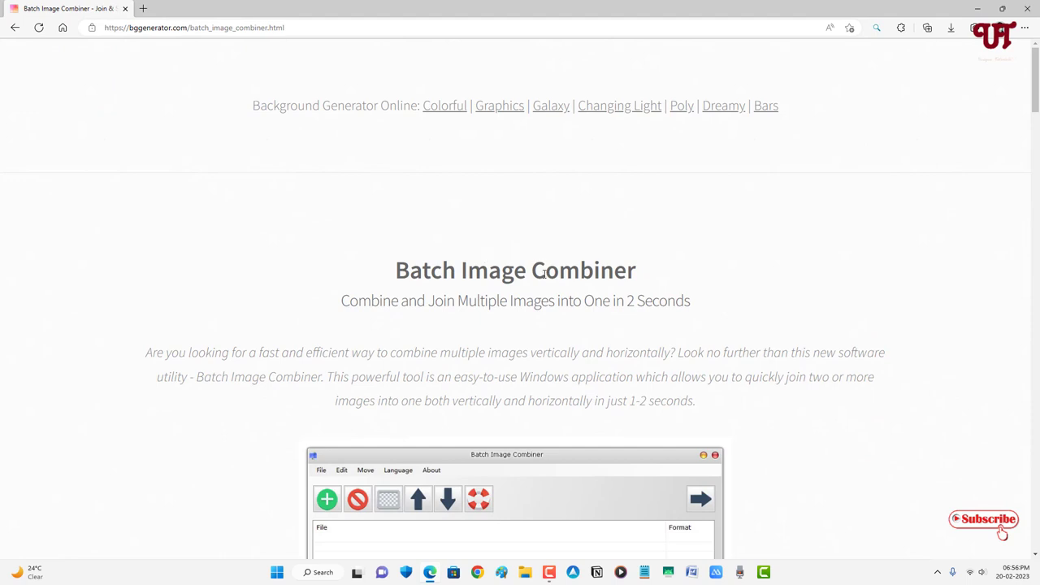
Download 'Download Portable Version (ZIP - 865 KB)', producing batch-image-combiner.zip
{"action": "scroll", "scroll_direction": "down", "scroll_amount": 3}
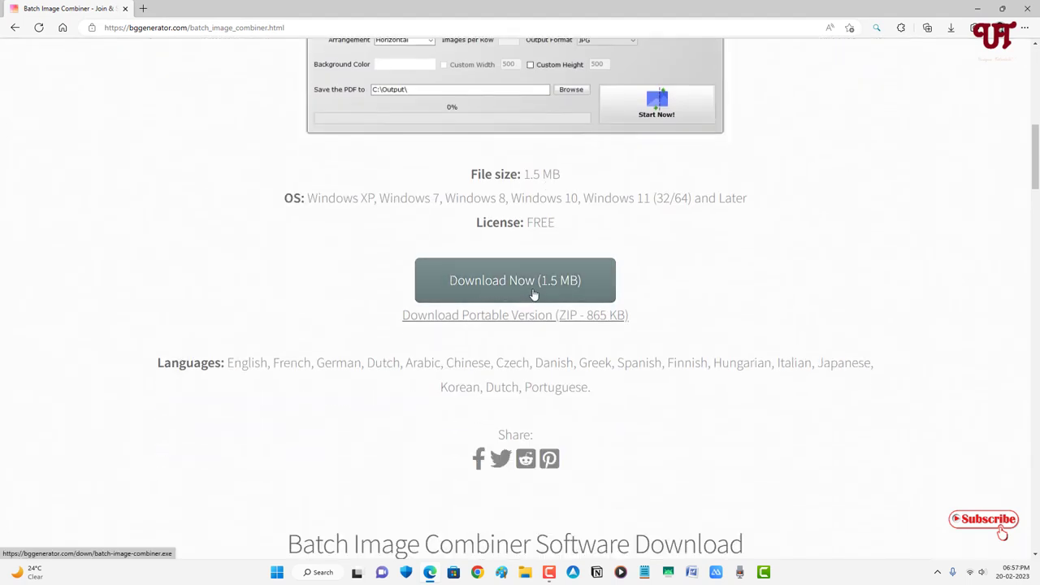
{"action": "mouse_move", "coordinate": [500, 326]}
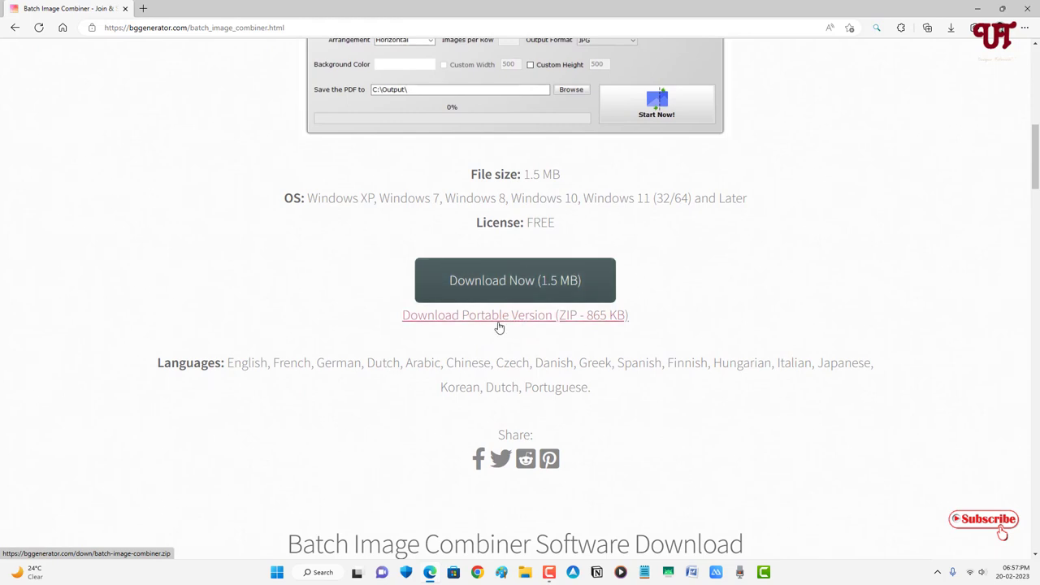
{"action": "mouse_move", "coordinate": [475, 325]}
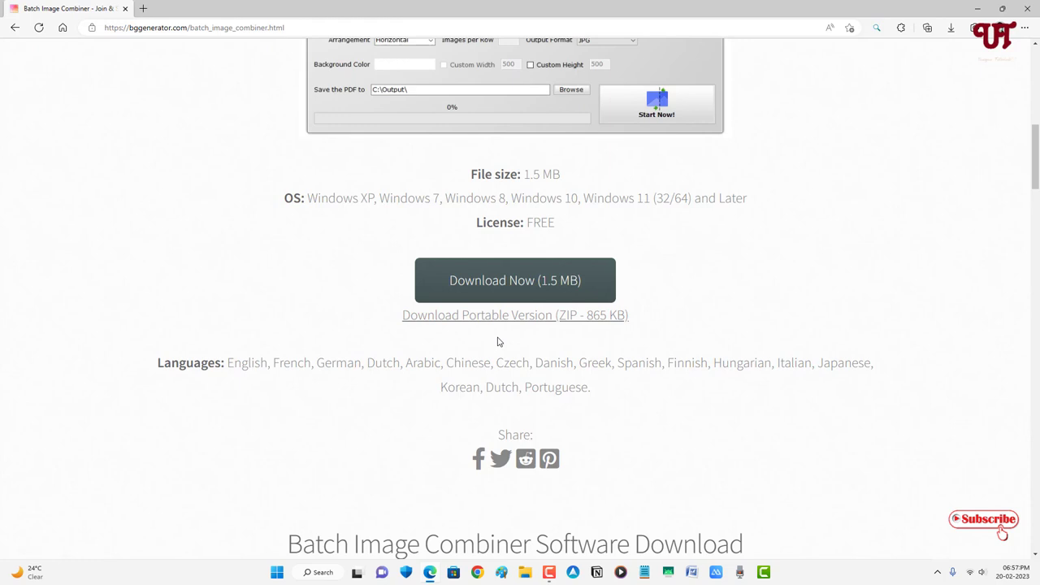
{"action": "mouse_move", "coordinate": [504, 316]}
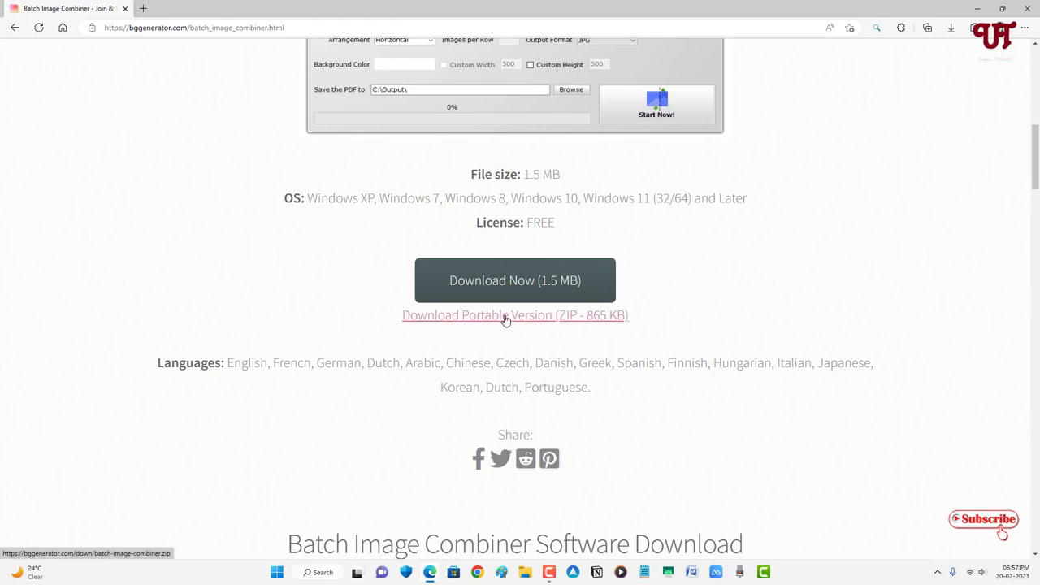
{"action": "mouse_move", "coordinate": [483, 323]}
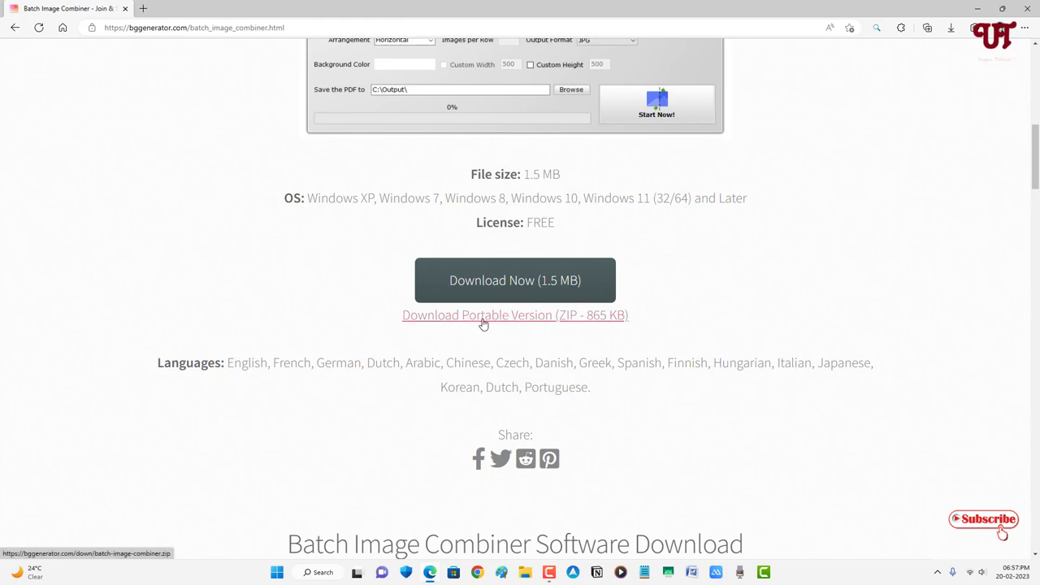
{"action": "mouse_move", "coordinate": [483, 292]}
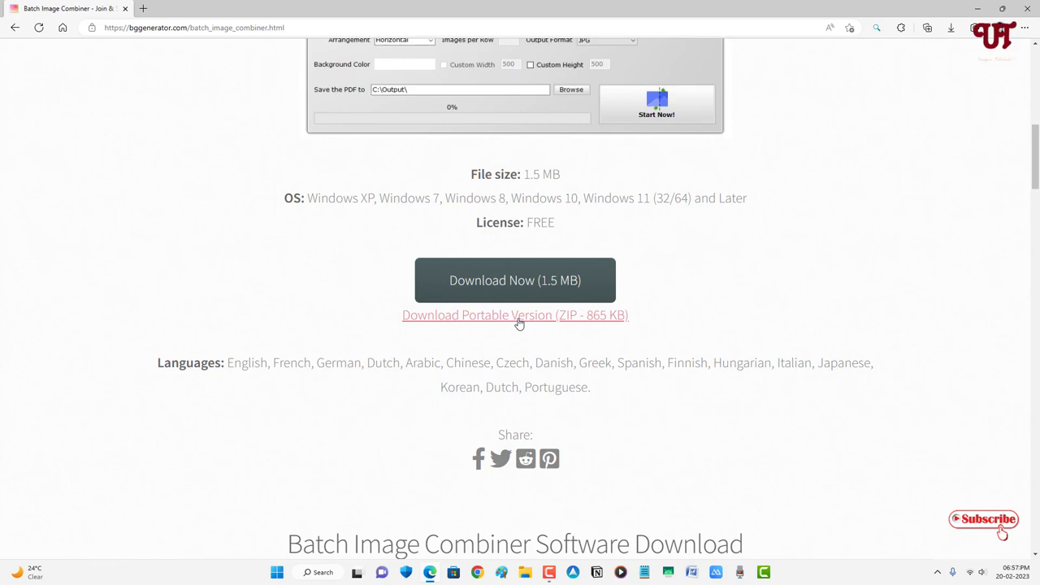
{"action": "left_click", "coordinate": [514, 315]}
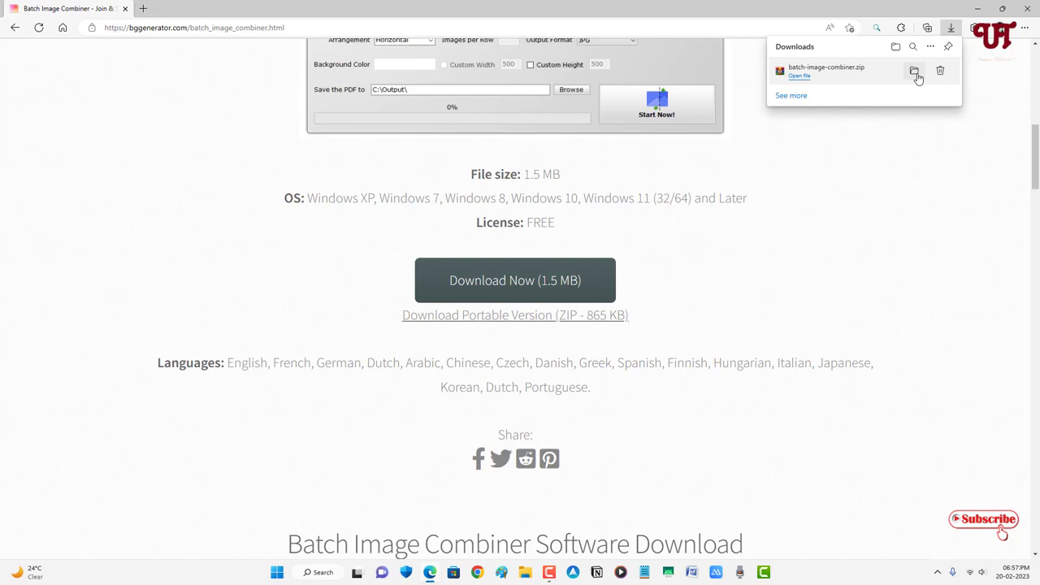
Extract batch-image-combiner.zip with WinRAR and run BatchImageCombiner.exe from the extracted folder
{"action": "left_click", "coordinate": [913, 71]}
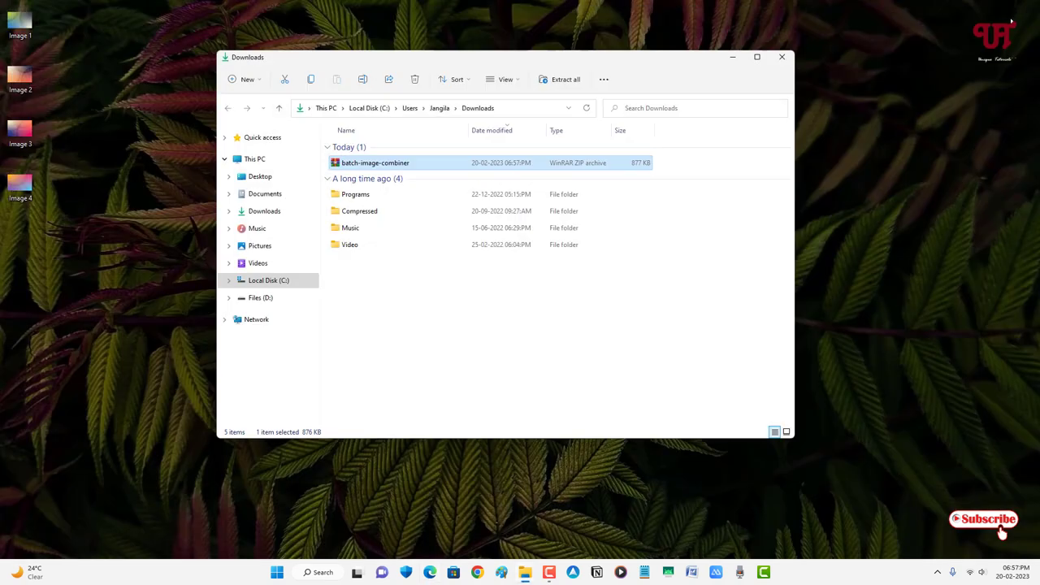
{"action": "mouse_move", "coordinate": [370, 167]}
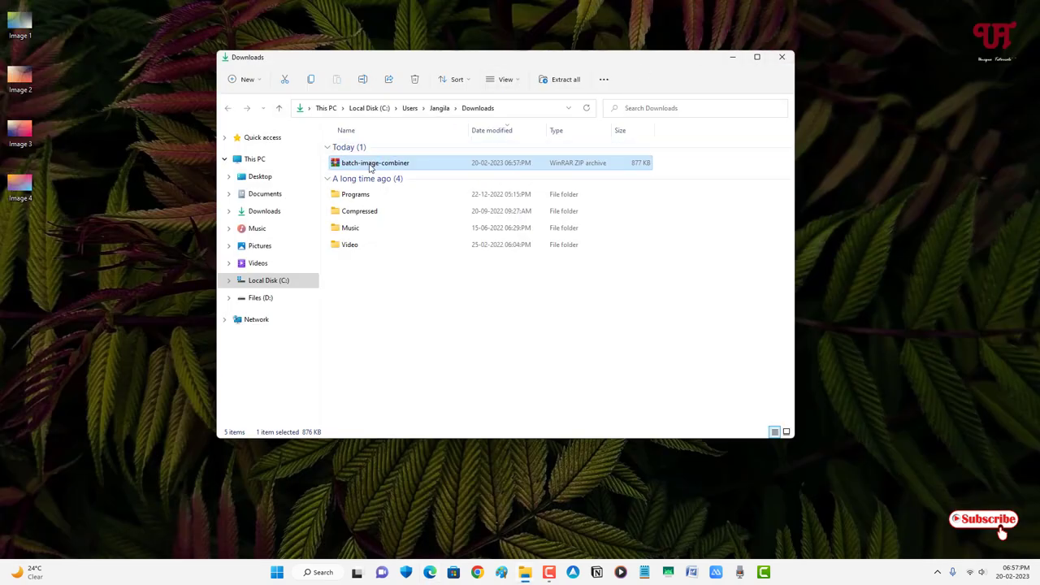
{"action": "double_click", "coordinate": [375, 163]}
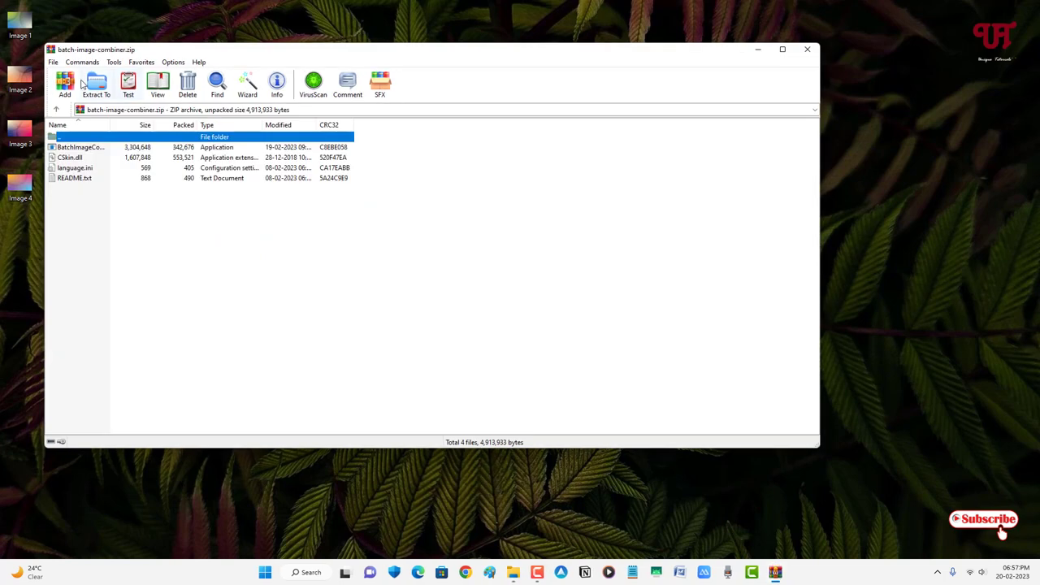
{"action": "left_click", "coordinate": [96, 84]}
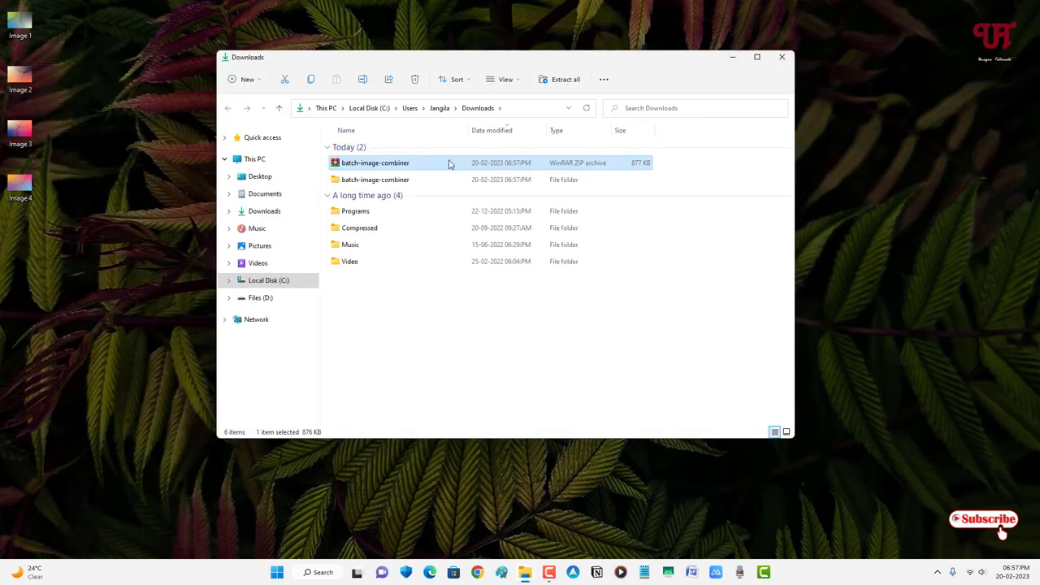
{"action": "double_click", "coordinate": [374, 179]}
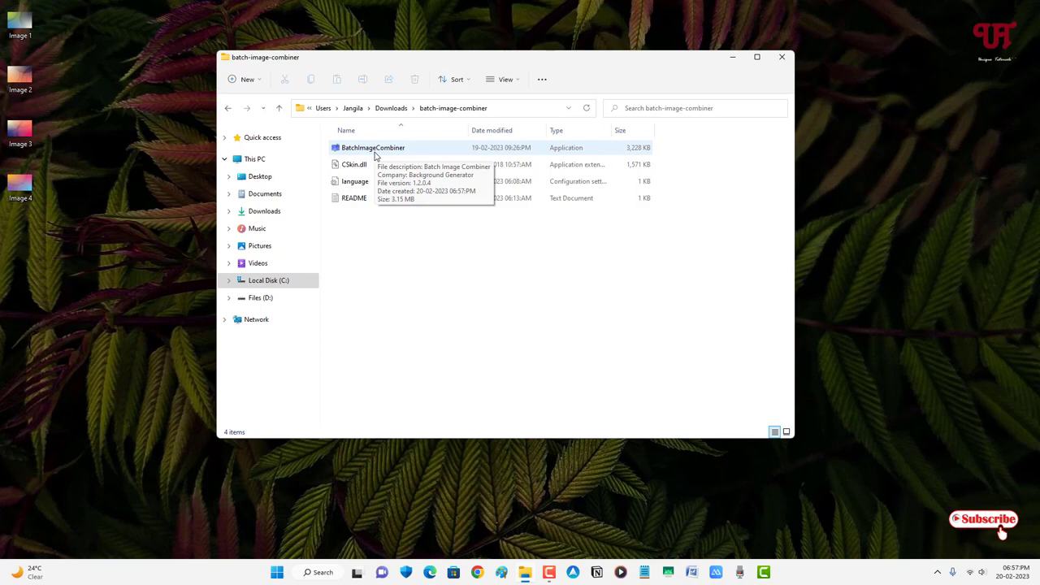
{"action": "double_click", "coordinate": [373, 147]}
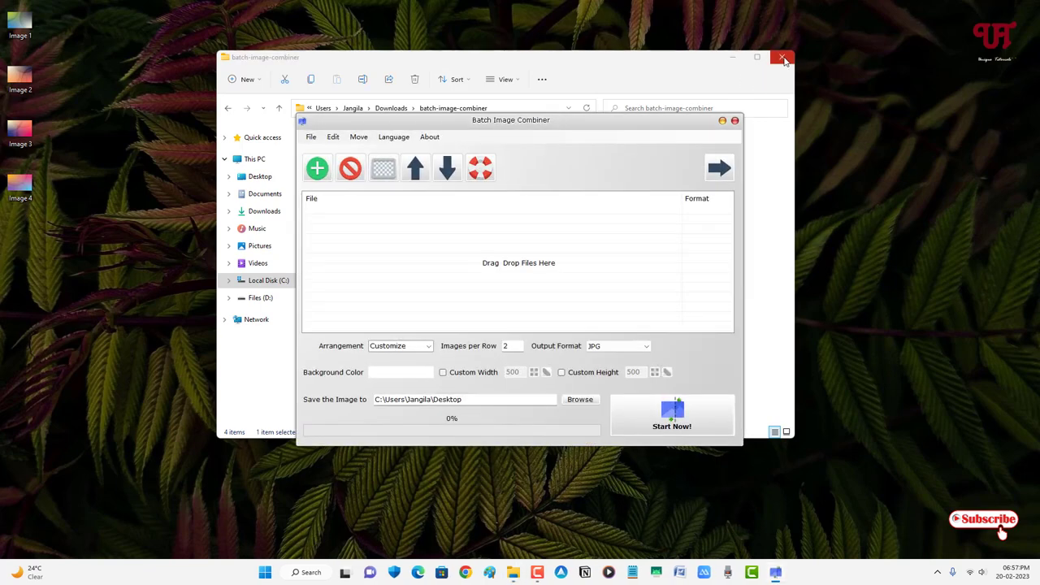
Close the File Explorer window, leaving only Batch Image Combiner with its empty file list
{"action": "left_click", "coordinate": [782, 58]}
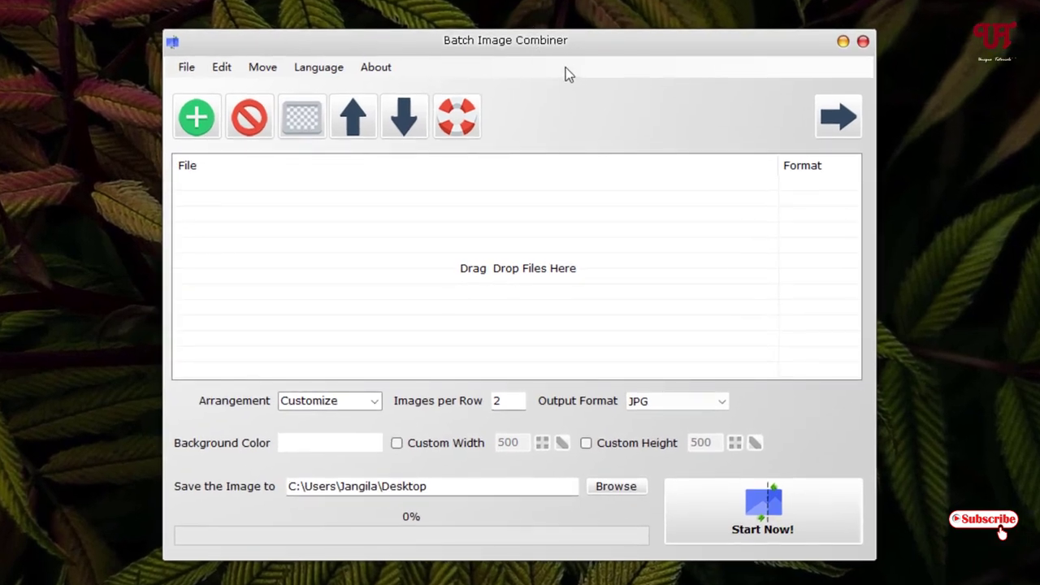
{"action": "mouse_move", "coordinate": [262, 226]}
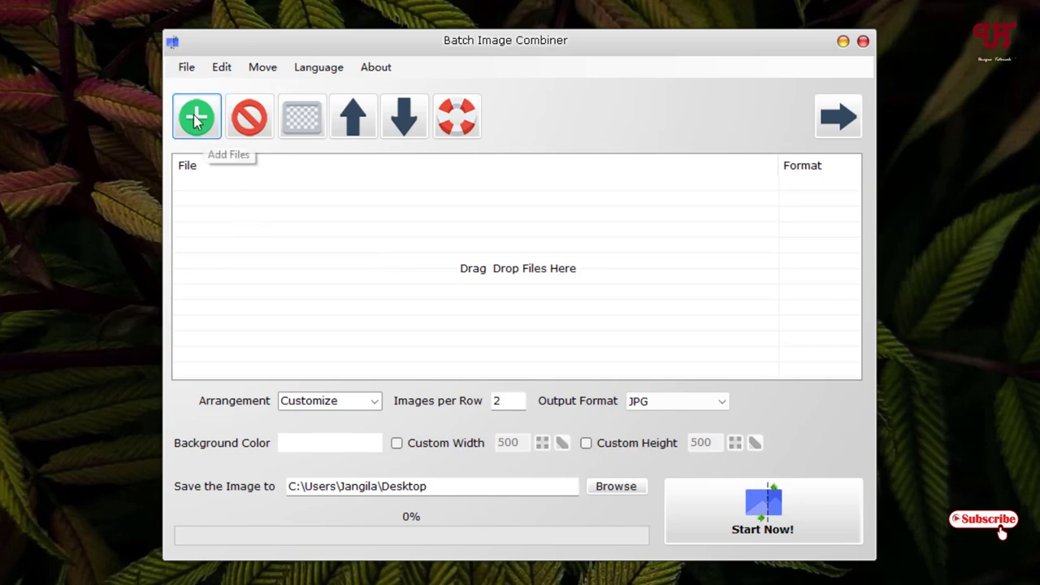
{"action": "left_click", "coordinate": [195, 116]}
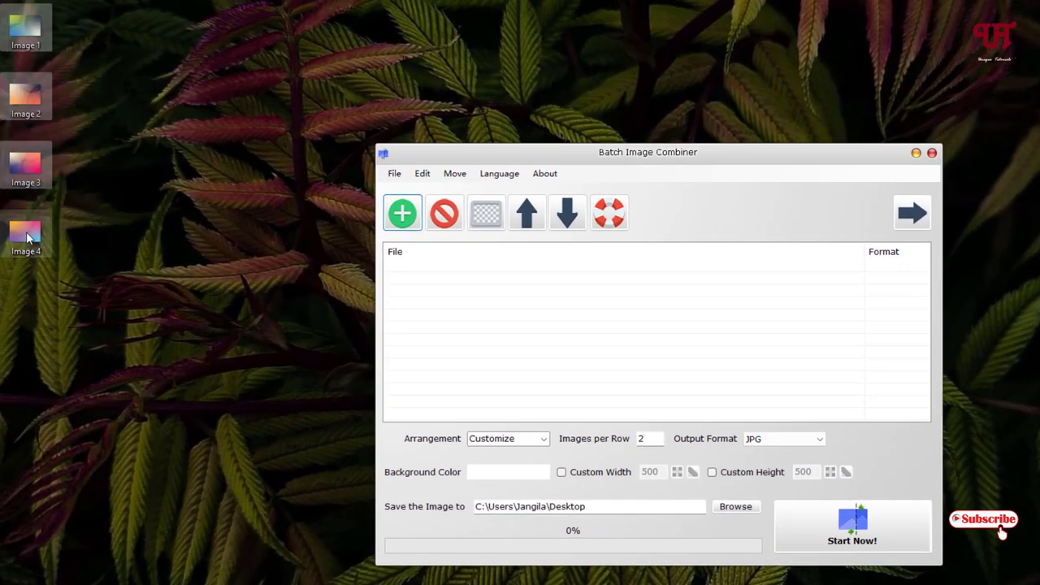
Add Image 1–4.jpg from the desktop and reorder them Image 1, 2, 3, 4
{"action": "left_click", "coordinate": [401, 212]}
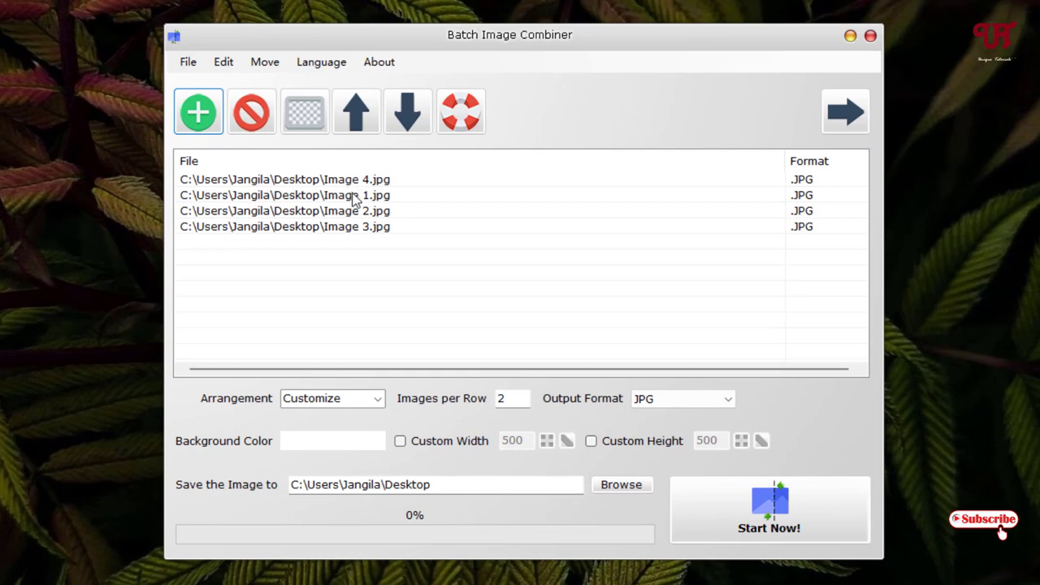
{"action": "mouse_move", "coordinate": [341, 203]}
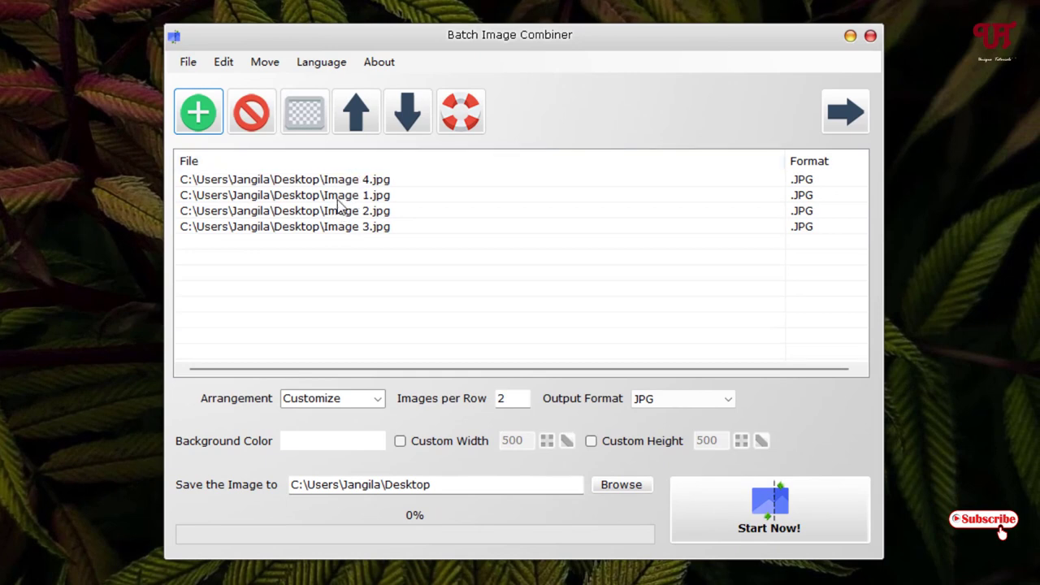
{"action": "left_click", "coordinate": [284, 195]}
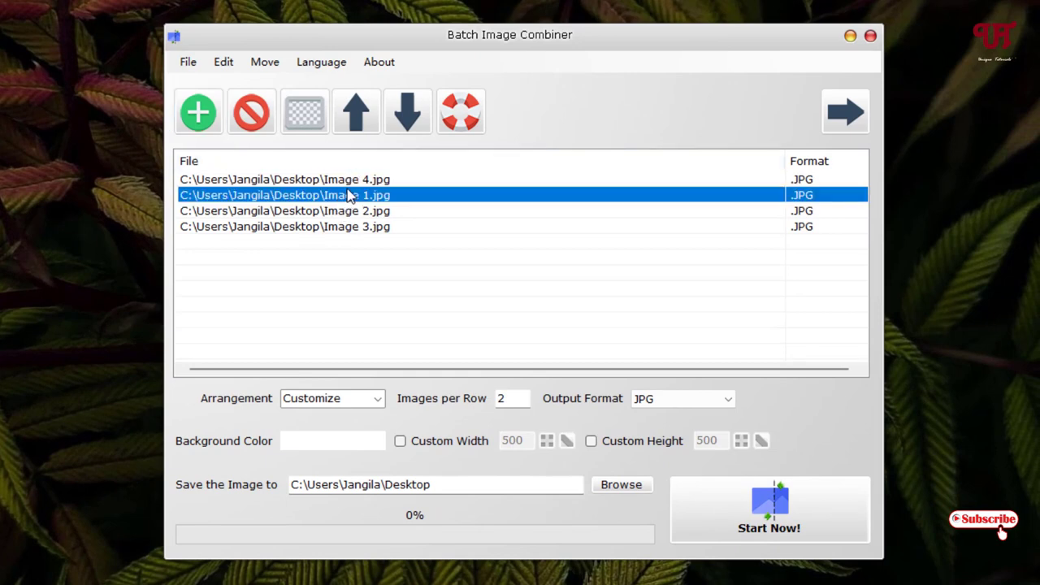
{"action": "mouse_move", "coordinate": [340, 210]}
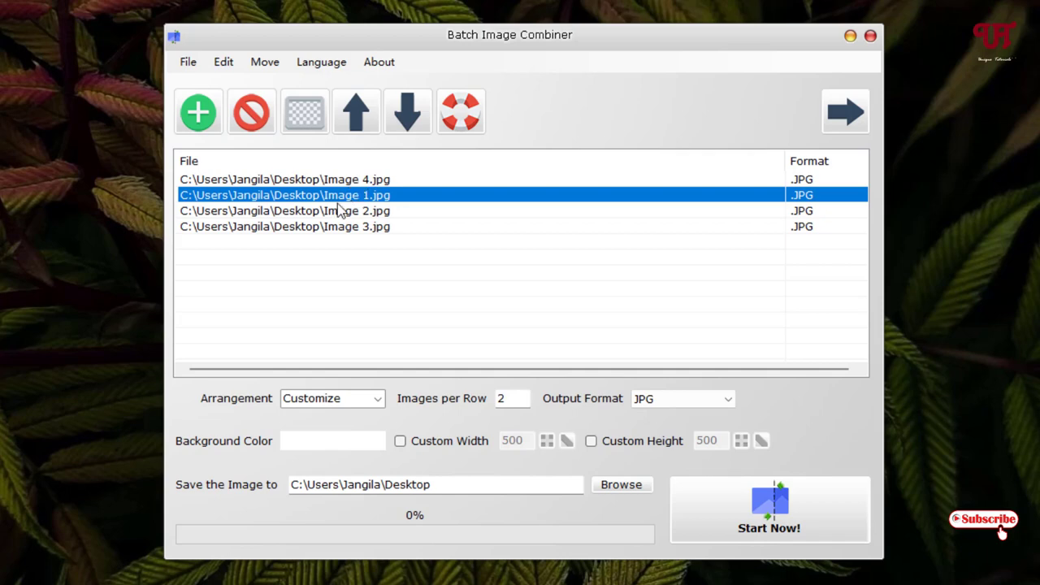
{"action": "left_click", "coordinate": [355, 111]}
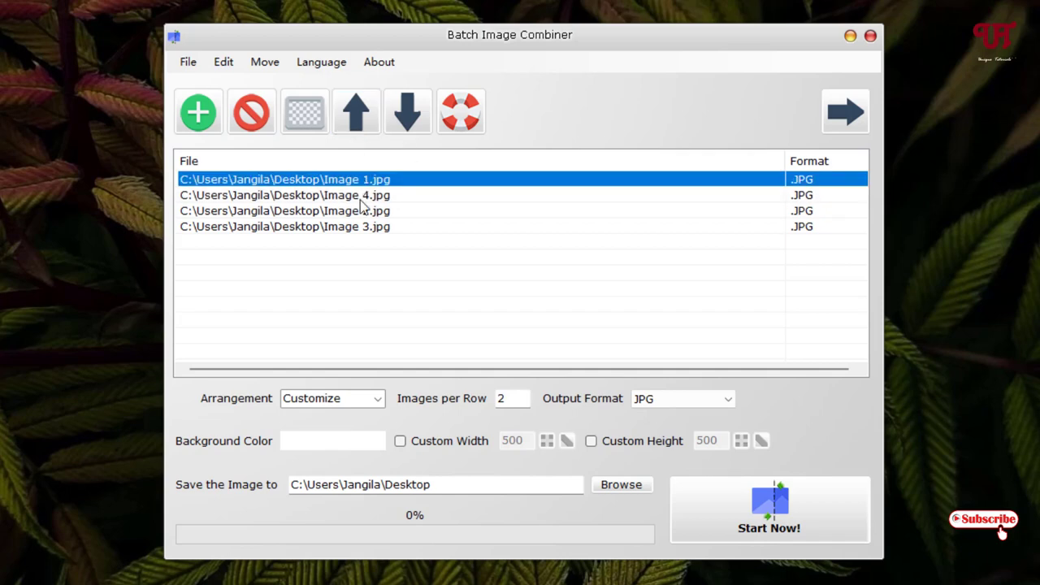
{"action": "left_click", "coordinate": [284, 210]}
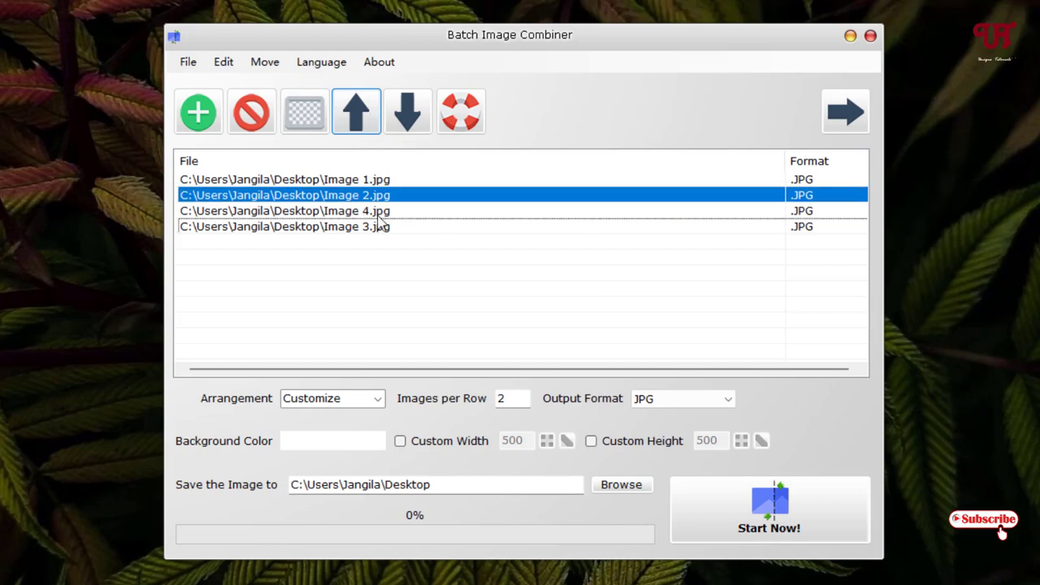
{"action": "left_click", "coordinate": [407, 112]}
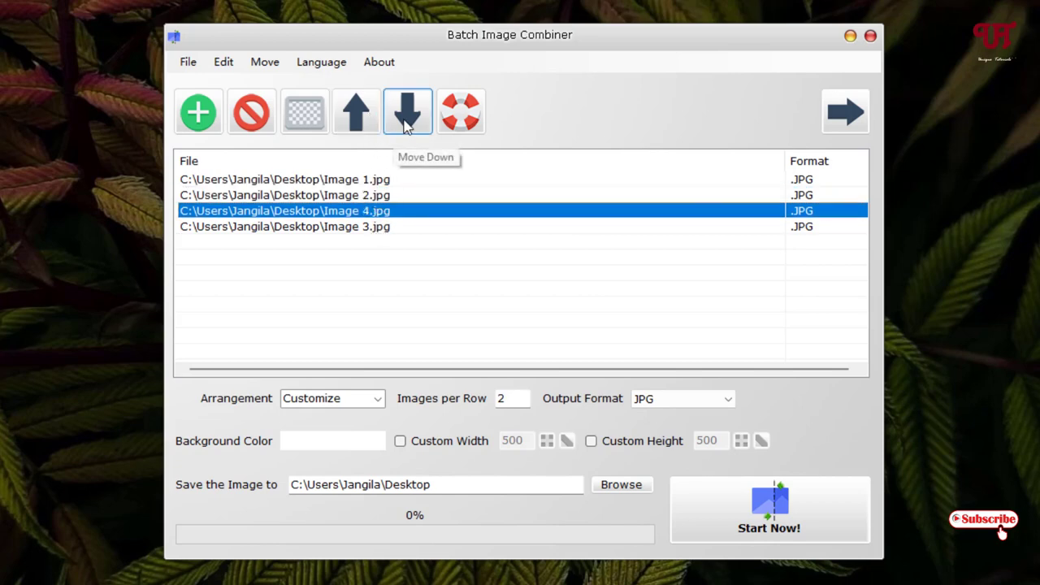
{"action": "left_click", "coordinate": [407, 111]}
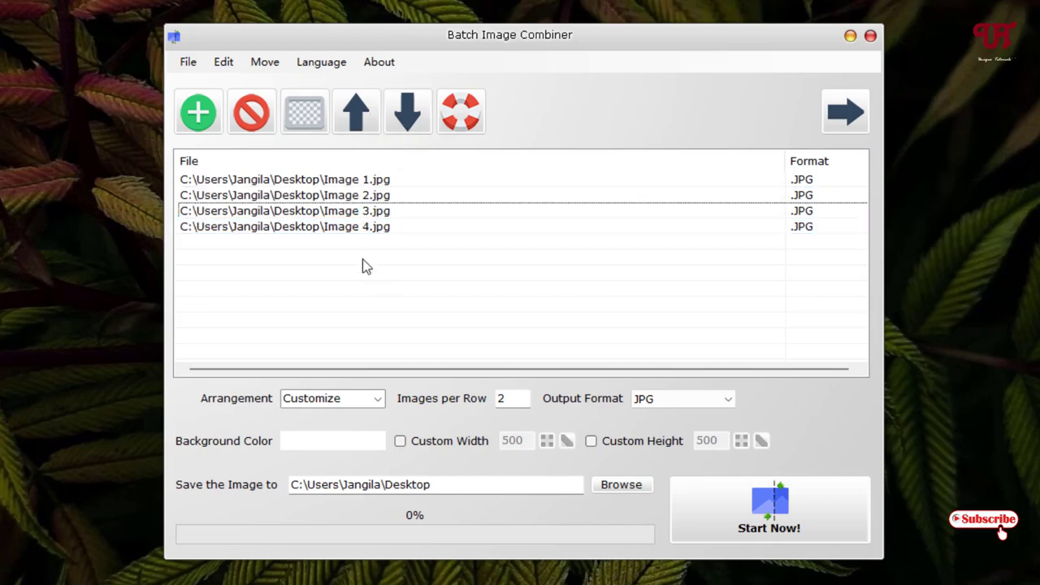
{"action": "mouse_move", "coordinate": [317, 268]}
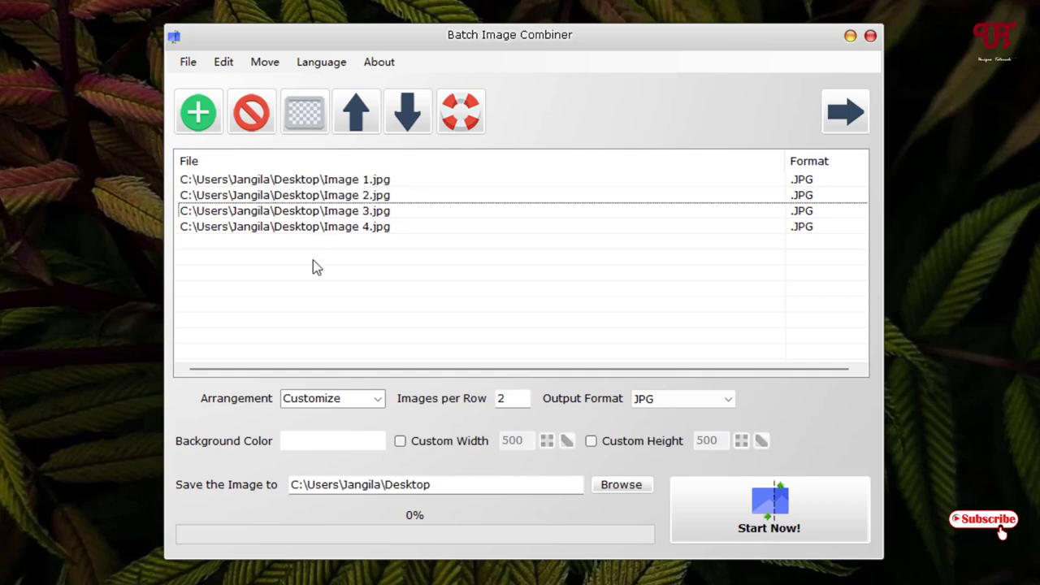
{"action": "mouse_move", "coordinate": [279, 409]}
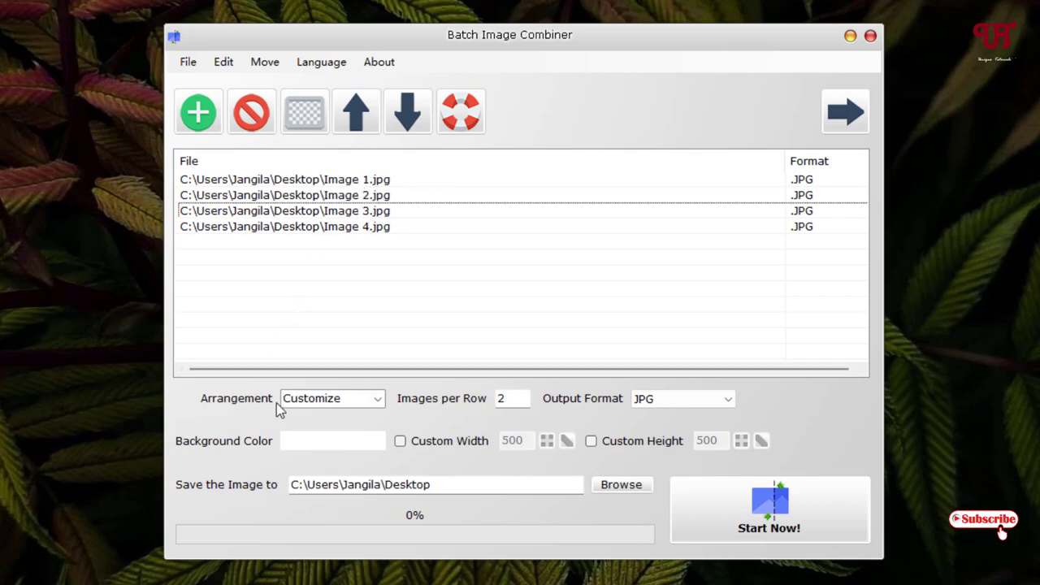
{"action": "mouse_move", "coordinate": [311, 419]}
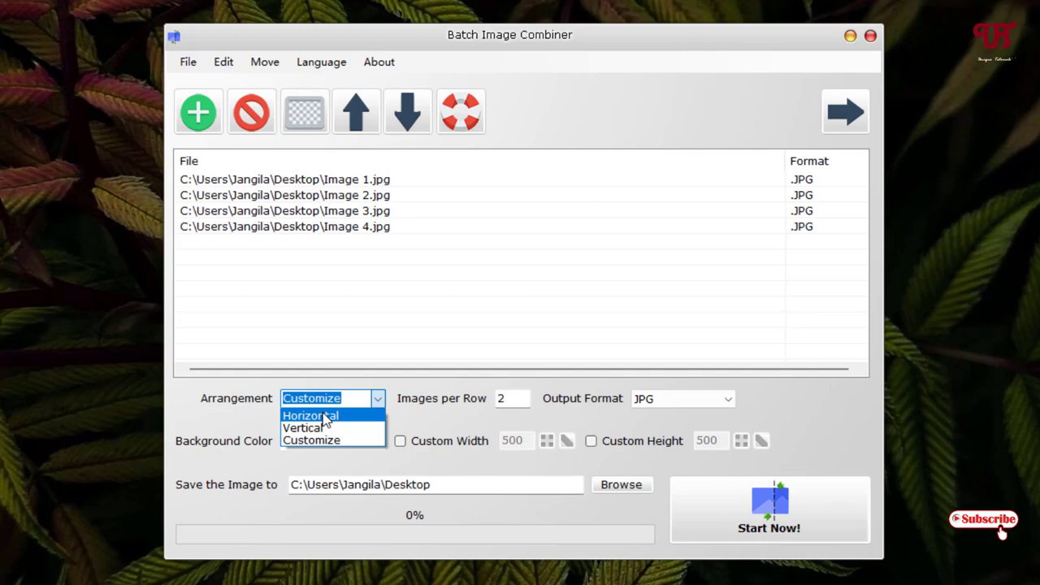
Set Arrangement to Horizontal and keep JPG as the output format
{"action": "left_click", "coordinate": [310, 415]}
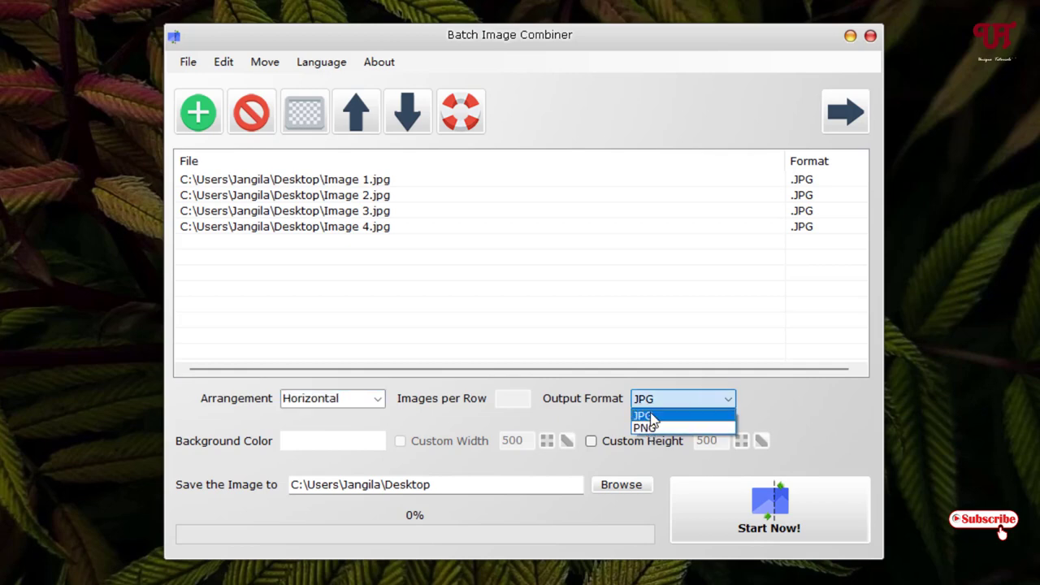
{"action": "mouse_move", "coordinate": [643, 427]}
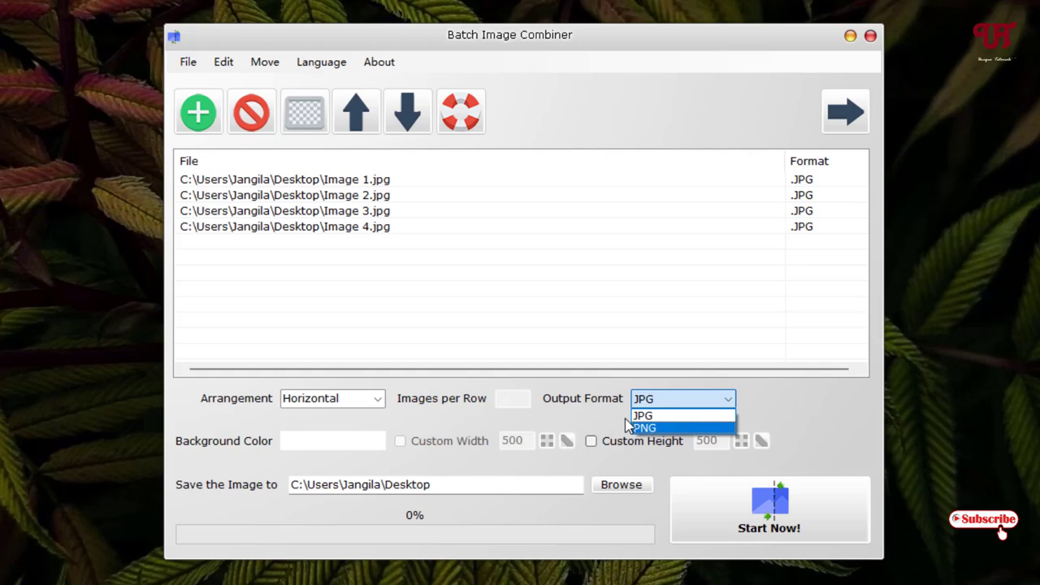
{"action": "mouse_move", "coordinate": [642, 415]}
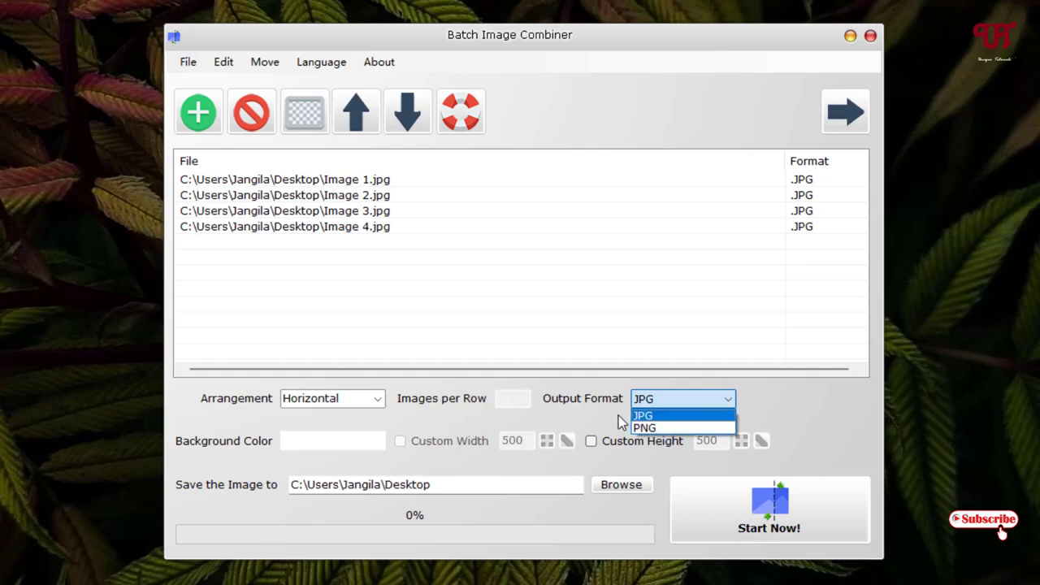
{"action": "left_click", "coordinate": [642, 415]}
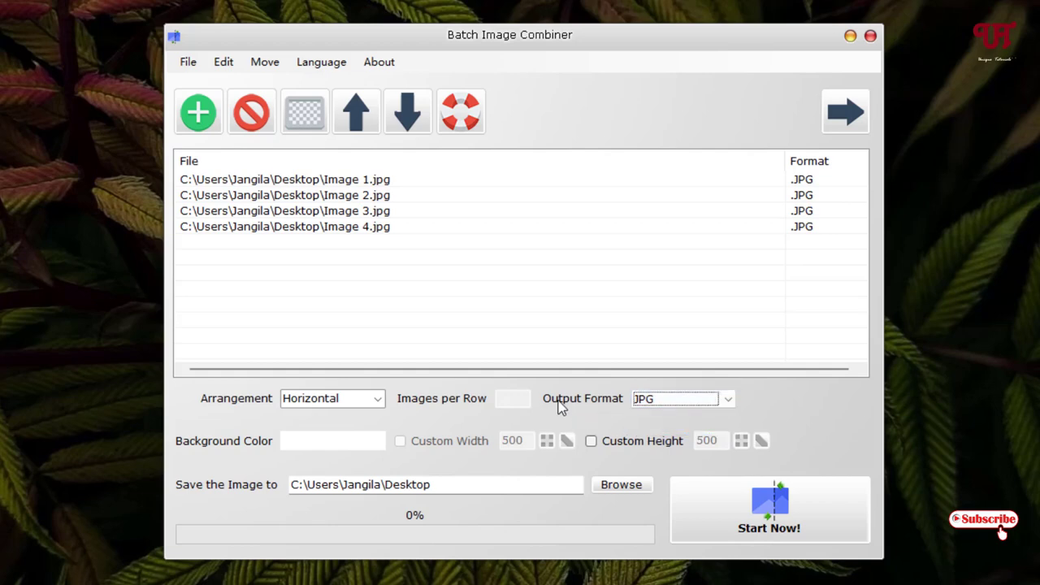
{"action": "mouse_move", "coordinate": [317, 449]}
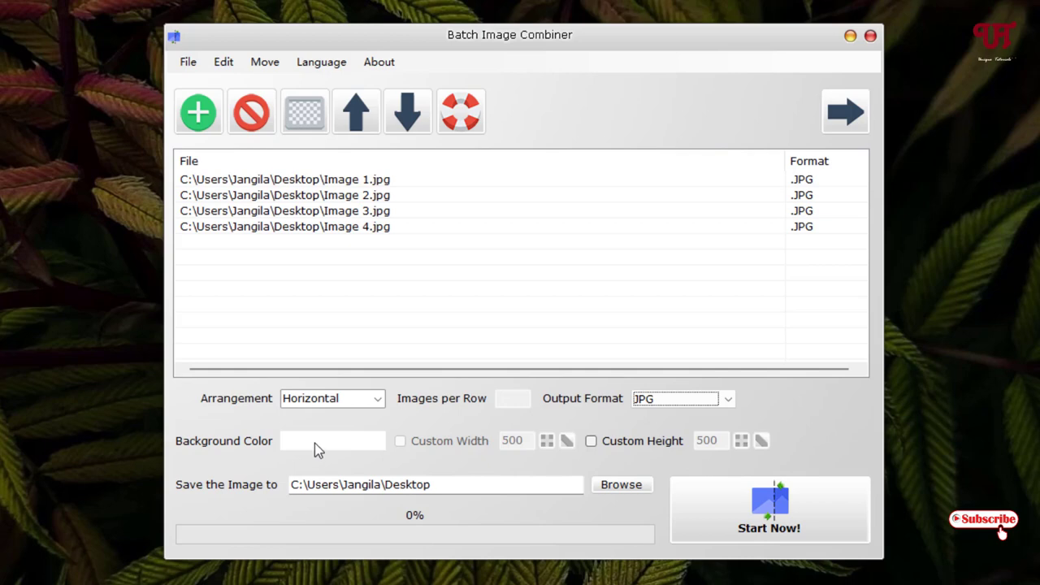
Check the background colour, keep Desktop as output folder, and open the horizontal FinalImage result
{"action": "left_click", "coordinate": [331, 441]}
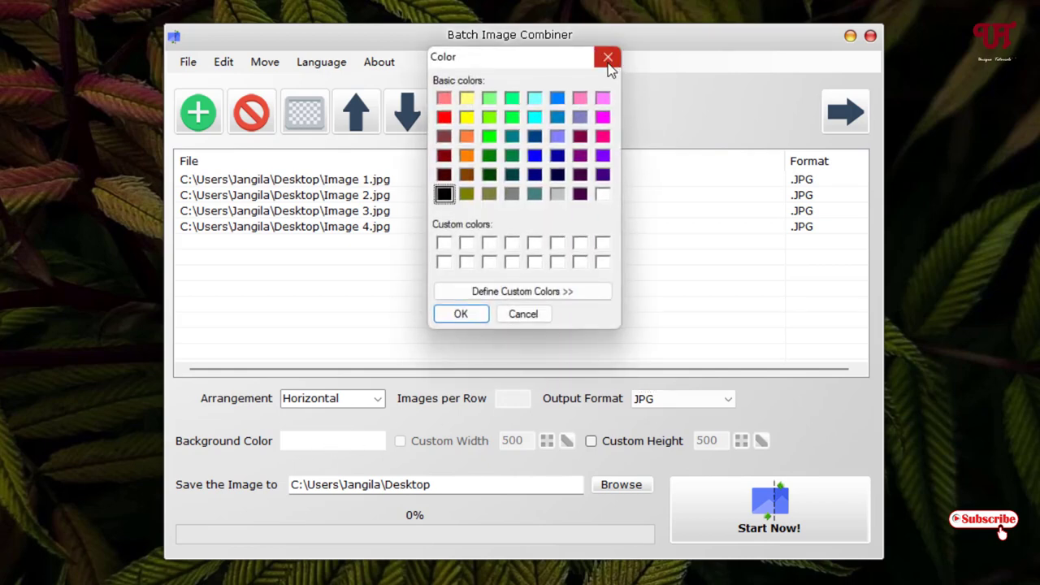
{"action": "mouse_move", "coordinate": [607, 58]}
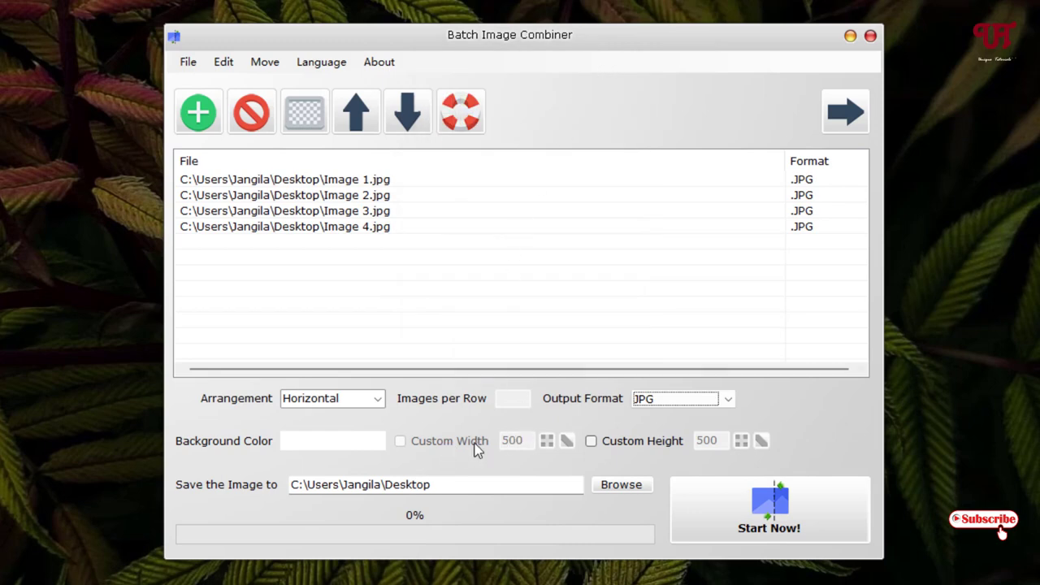
{"action": "mouse_move", "coordinate": [784, 455]}
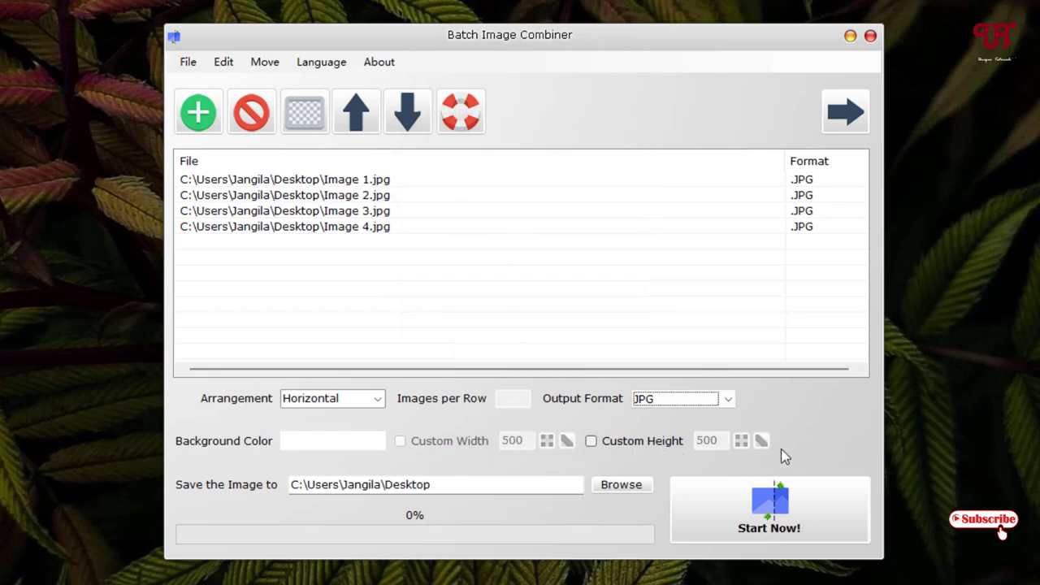
{"action": "mouse_move", "coordinate": [654, 437]}
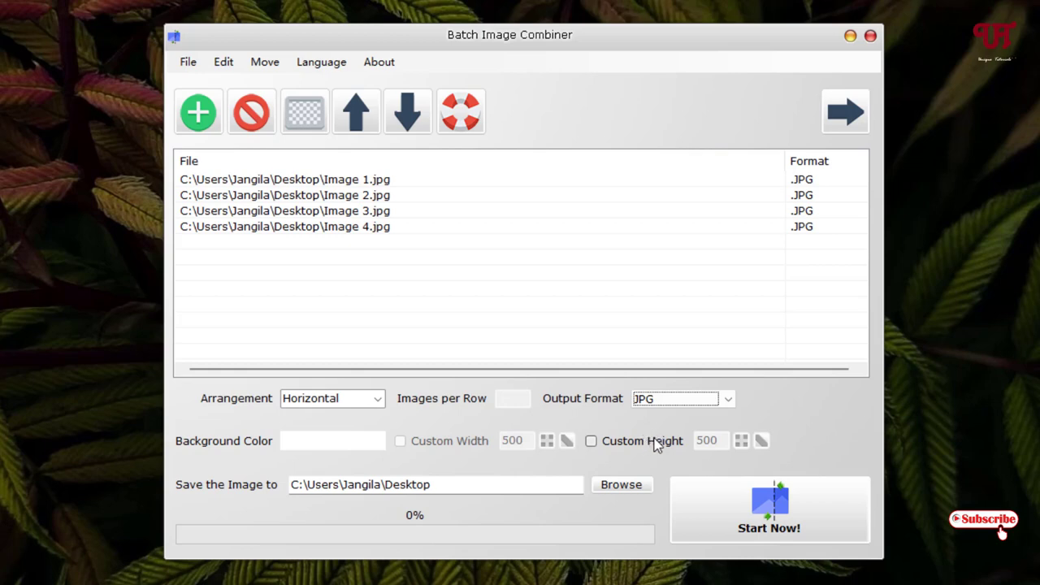
{"action": "mouse_move", "coordinate": [195, 493]}
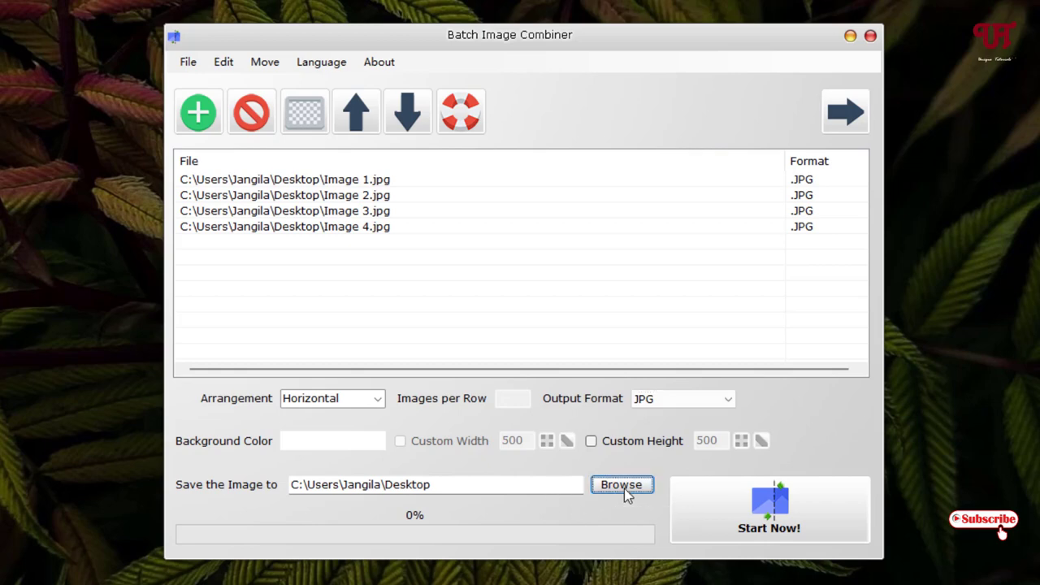
{"action": "left_click", "coordinate": [620, 484]}
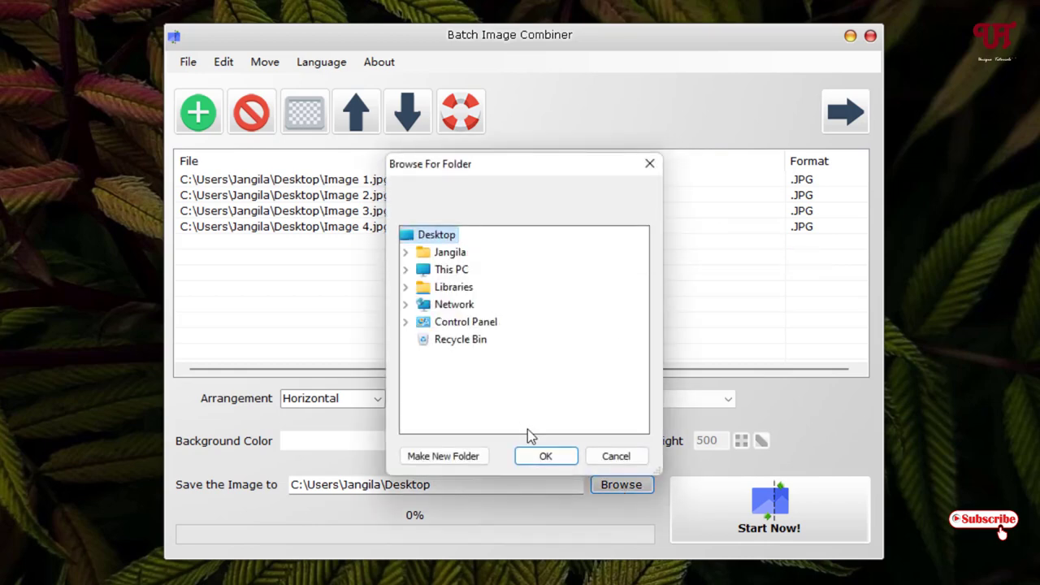
{"action": "left_click", "coordinate": [545, 456]}
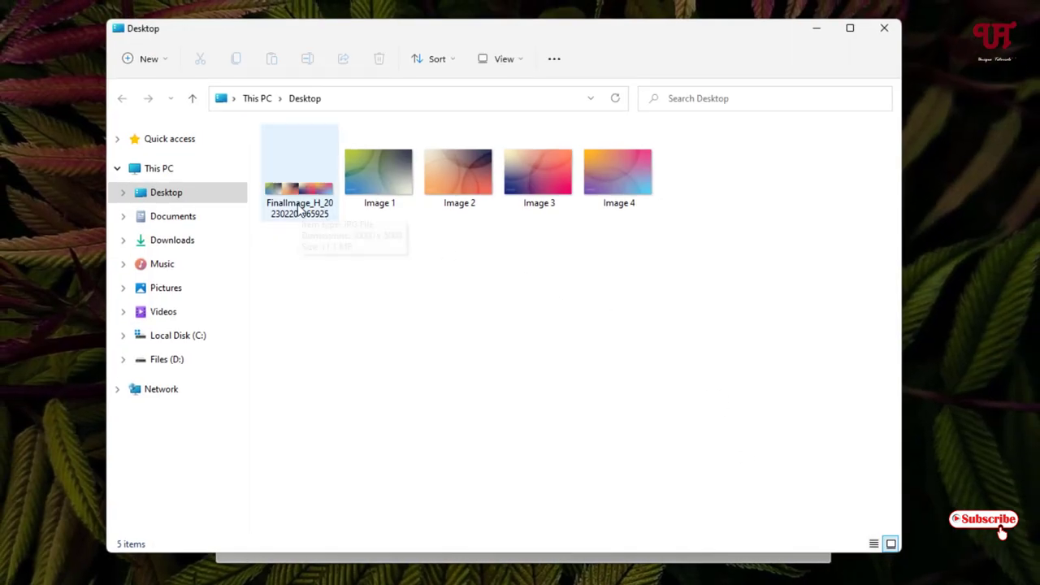
{"action": "double_click", "coordinate": [299, 166]}
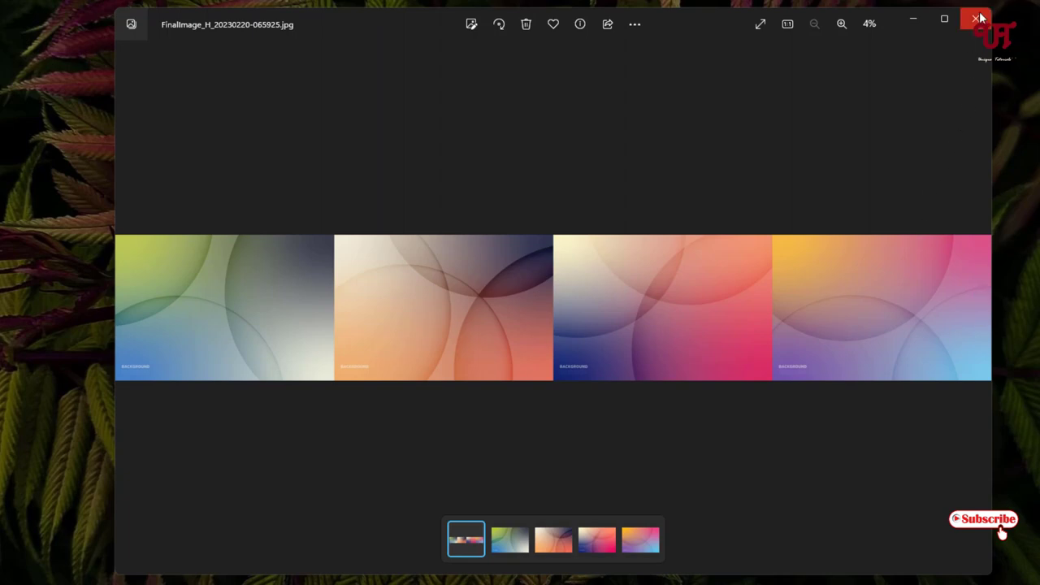
Close the Photos viewer showing the horizontal FinalImage
{"action": "left_click", "coordinate": [978, 19]}
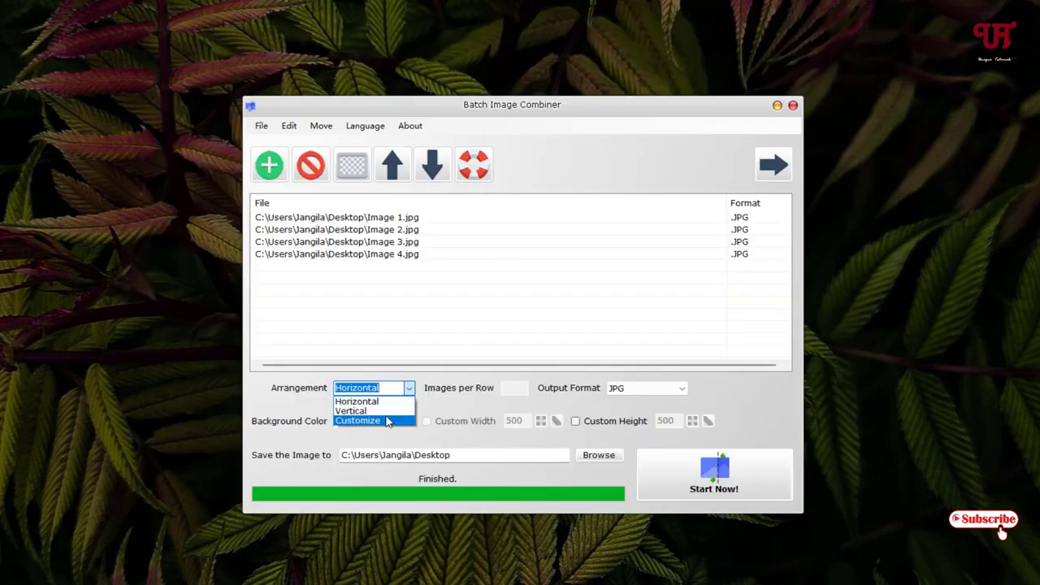
Switch Arrangement to Vertical, then open FinalImage_V in Photos and close it
{"action": "left_click", "coordinate": [350, 411]}
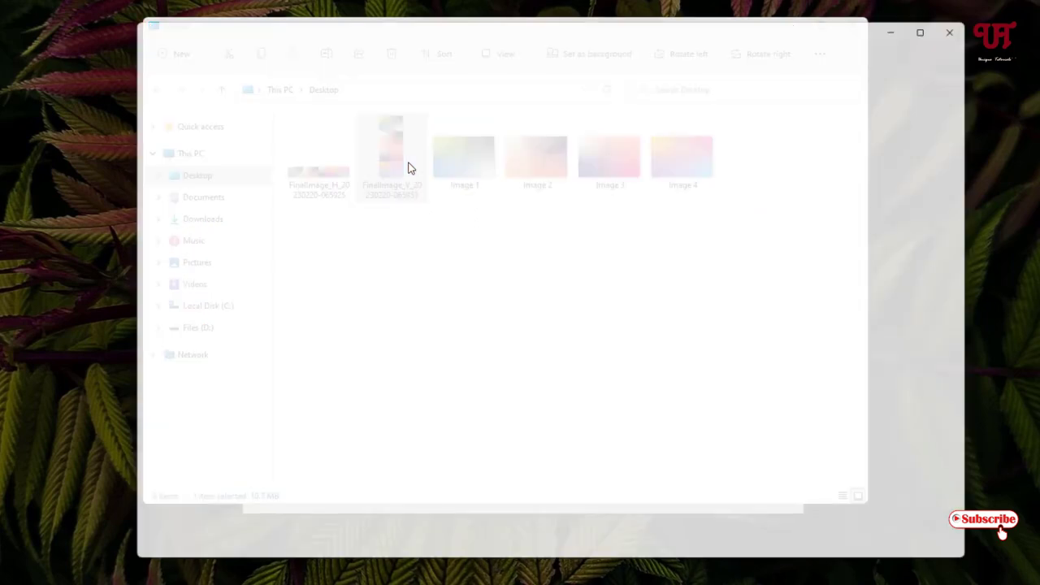
{"action": "double_click", "coordinate": [391, 154]}
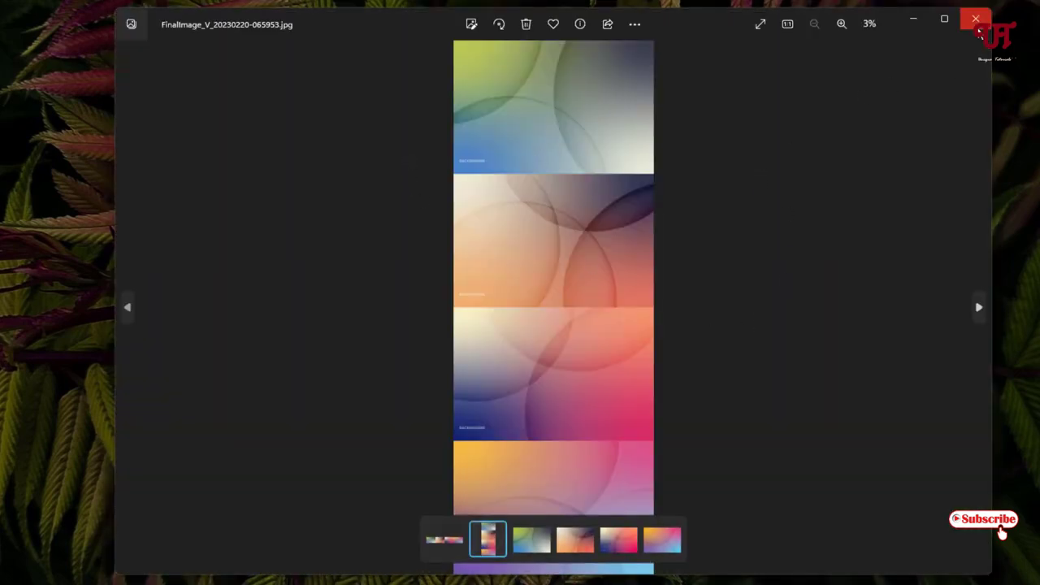
{"action": "left_click", "coordinate": [976, 19]}
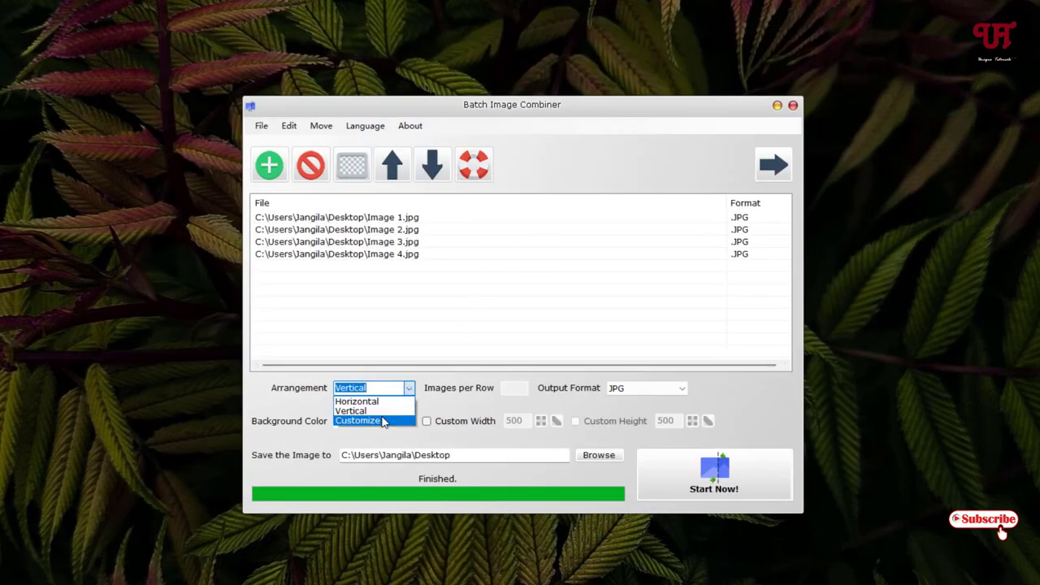
Set Arrangement to Customize with 2 images per row, then open the grid FinalImage
{"action": "left_click", "coordinate": [358, 420]}
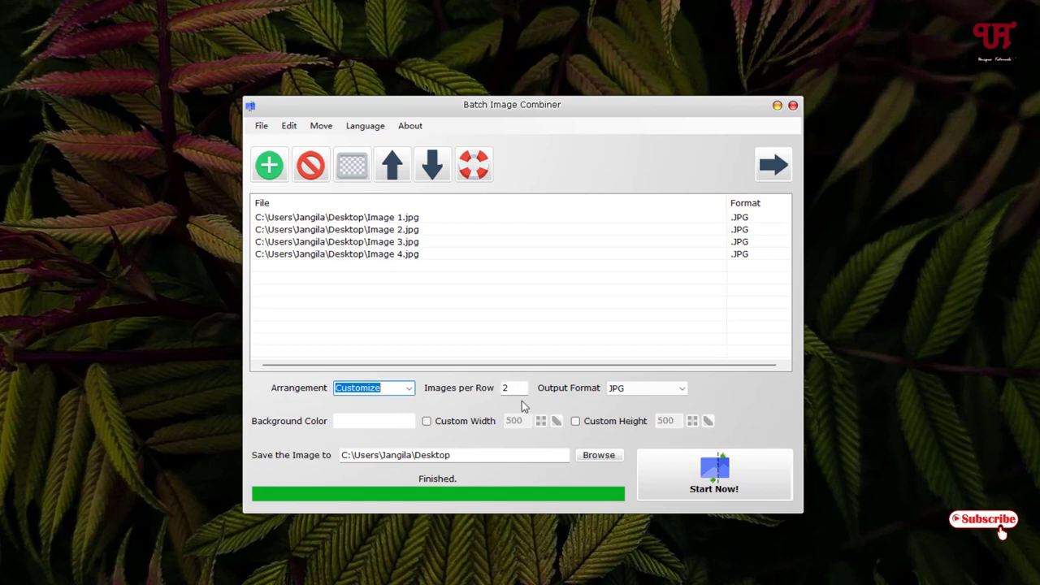
{"action": "mouse_move", "coordinate": [423, 288]}
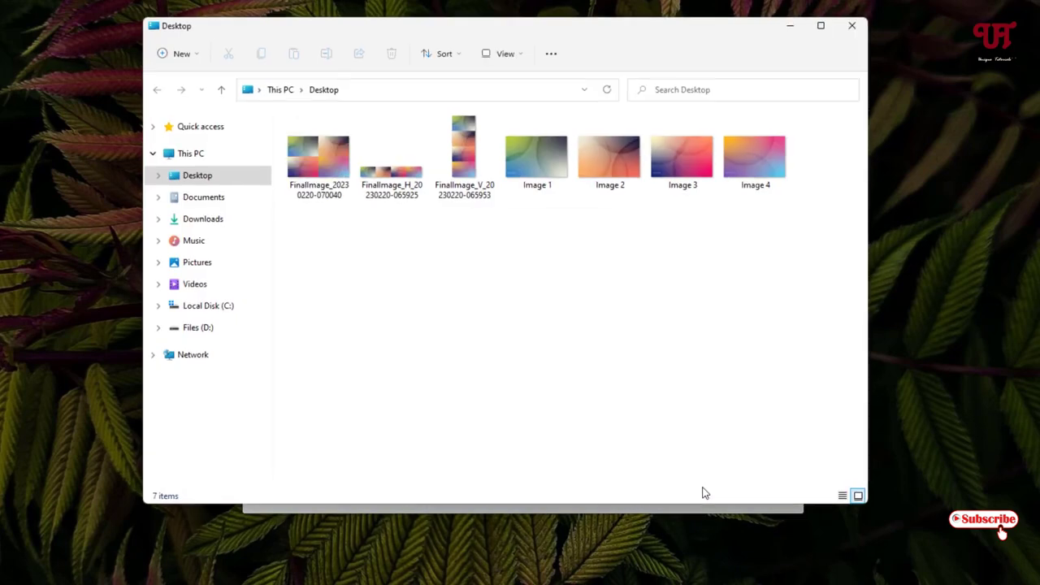
{"action": "left_click", "coordinate": [319, 156]}
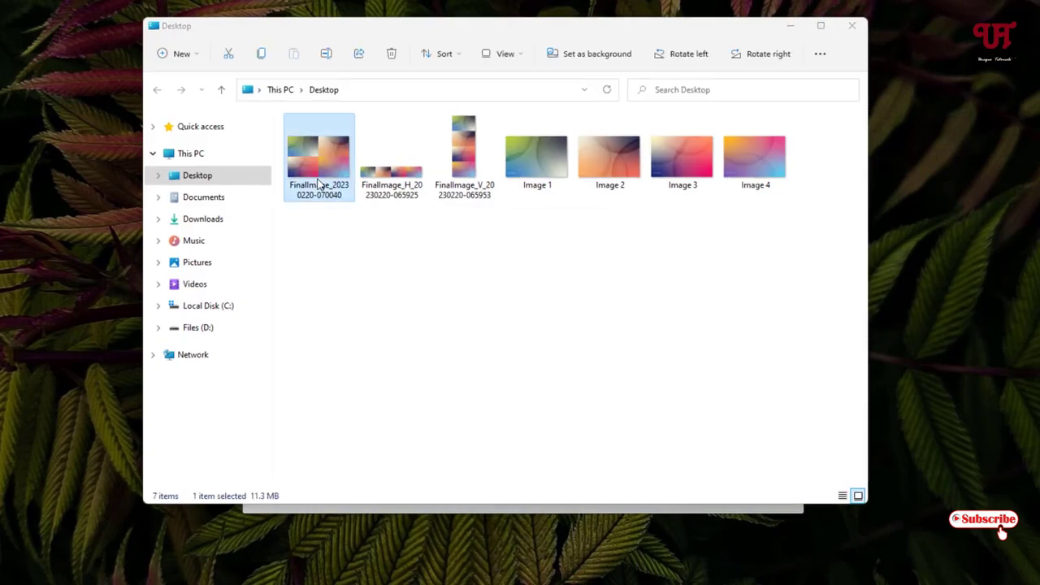
{"action": "double_click", "coordinate": [319, 154]}
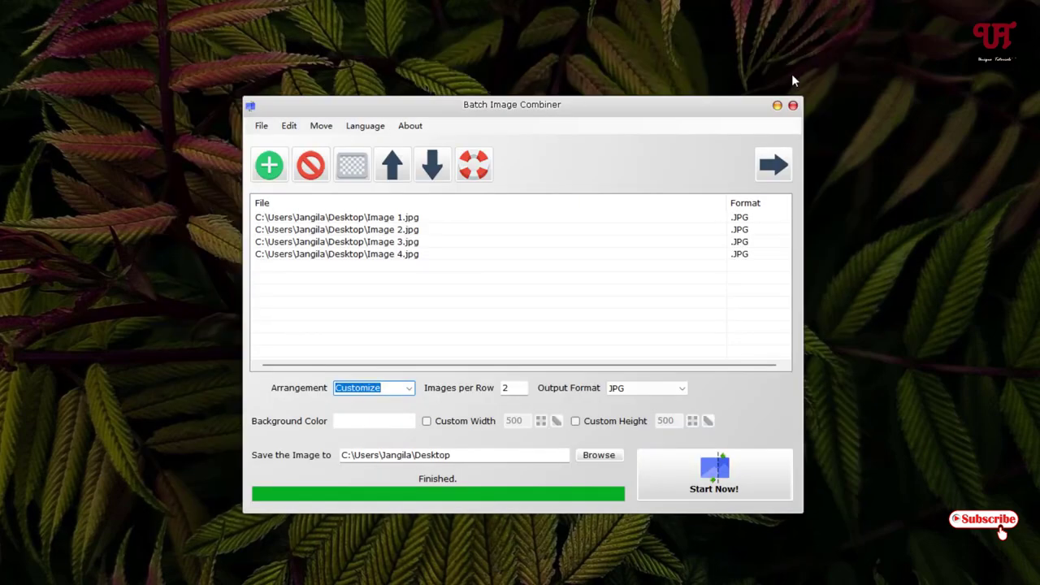
{"action": "mouse_move", "coordinate": [794, 106]}
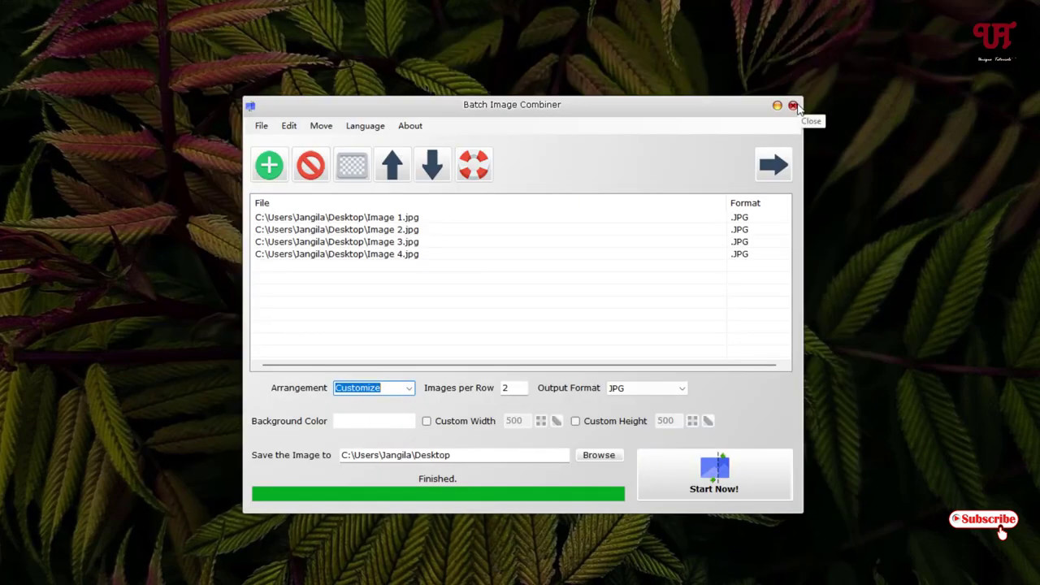
Close Batch Image Combiner, leaving the four originals and three FinalImage files on the desktop
{"action": "left_click", "coordinate": [794, 105]}
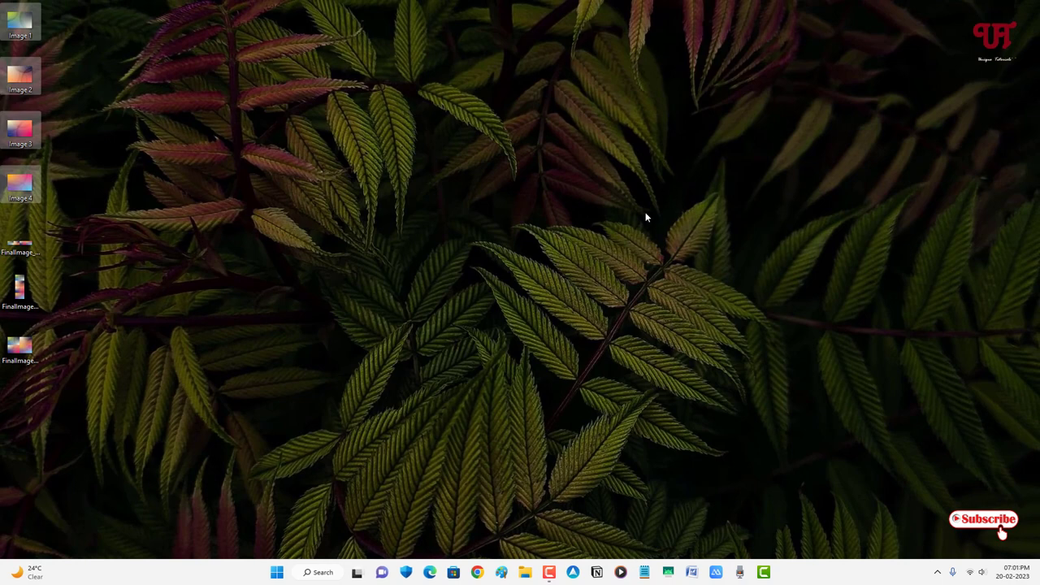
{"action": "mouse_move", "coordinate": [524, 228]}
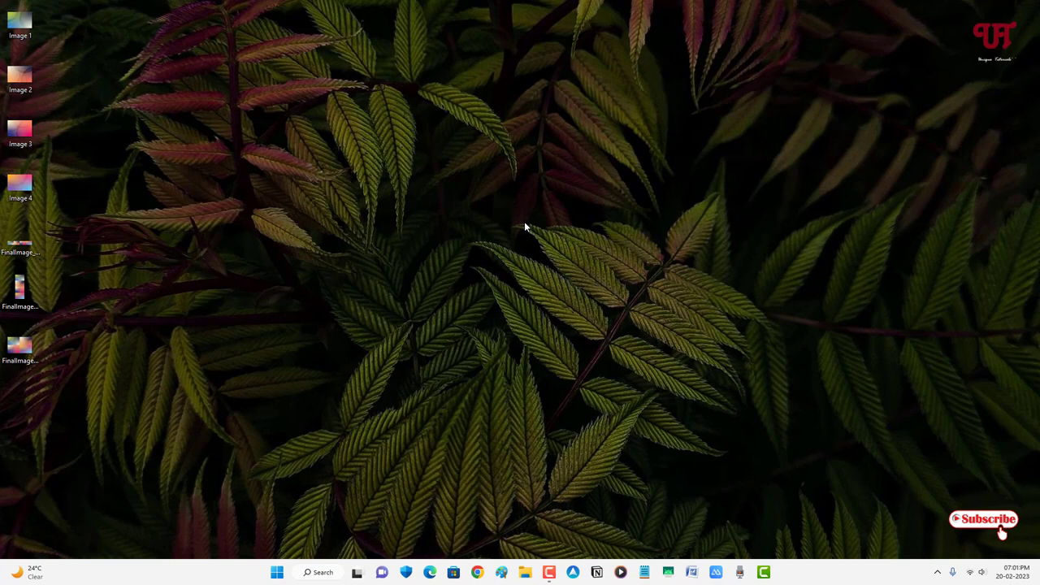
{"action": "left_click", "coordinate": [19, 182]}
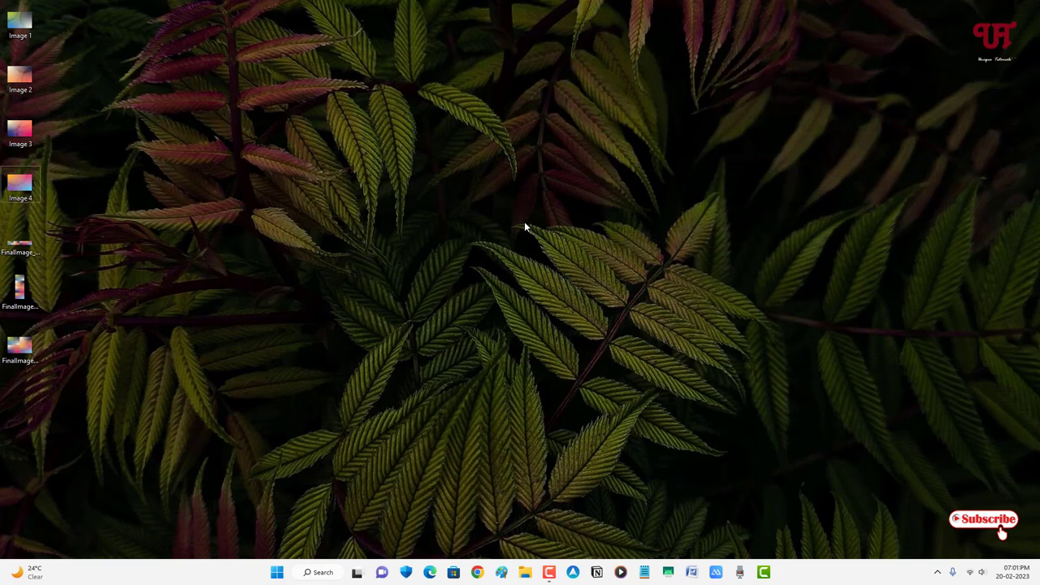